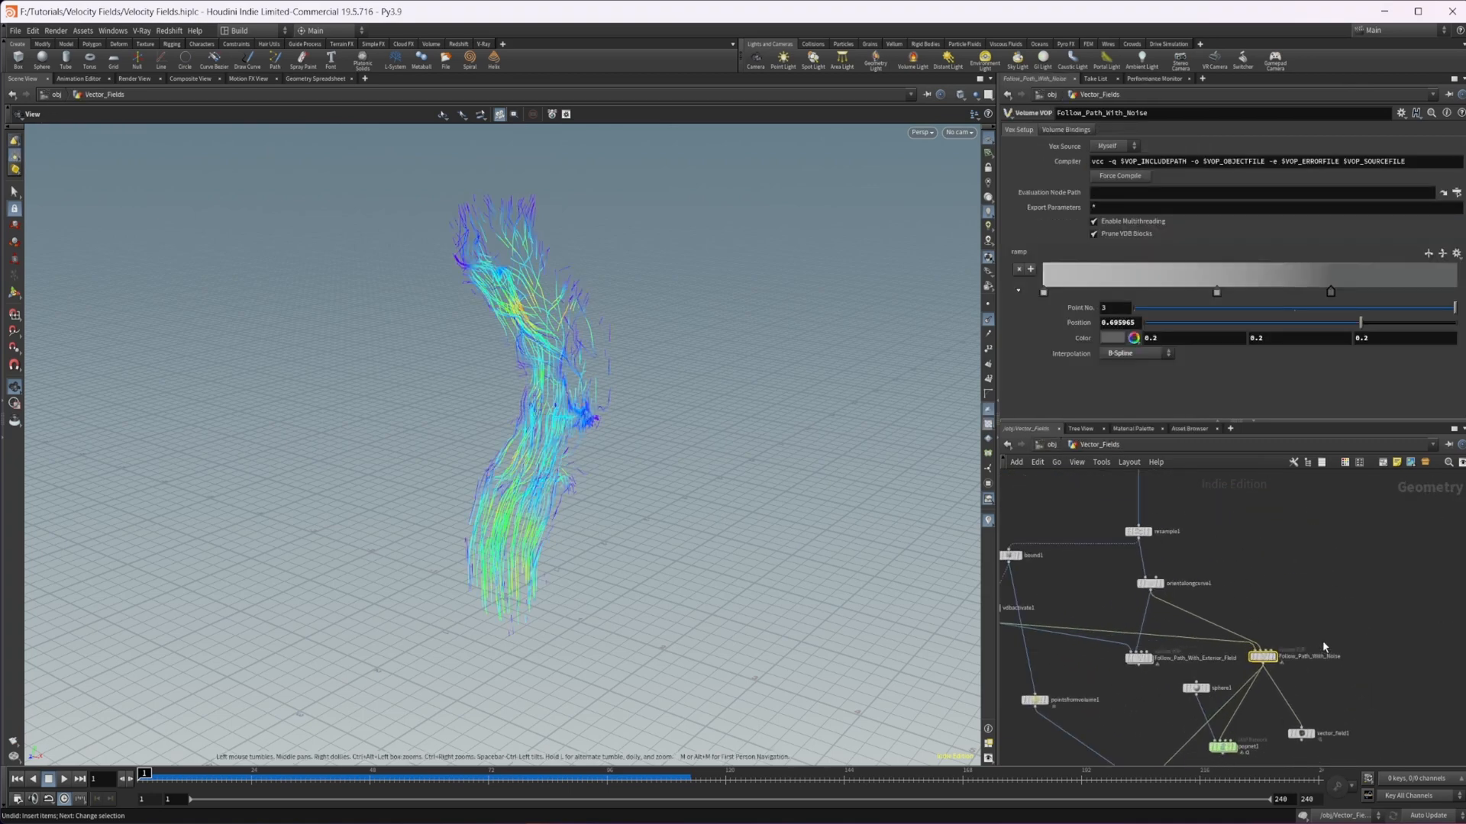
Dive into the Follow_Path_With_Noise Volume VOP to view its VEX Builder network
double_click(1263, 657)
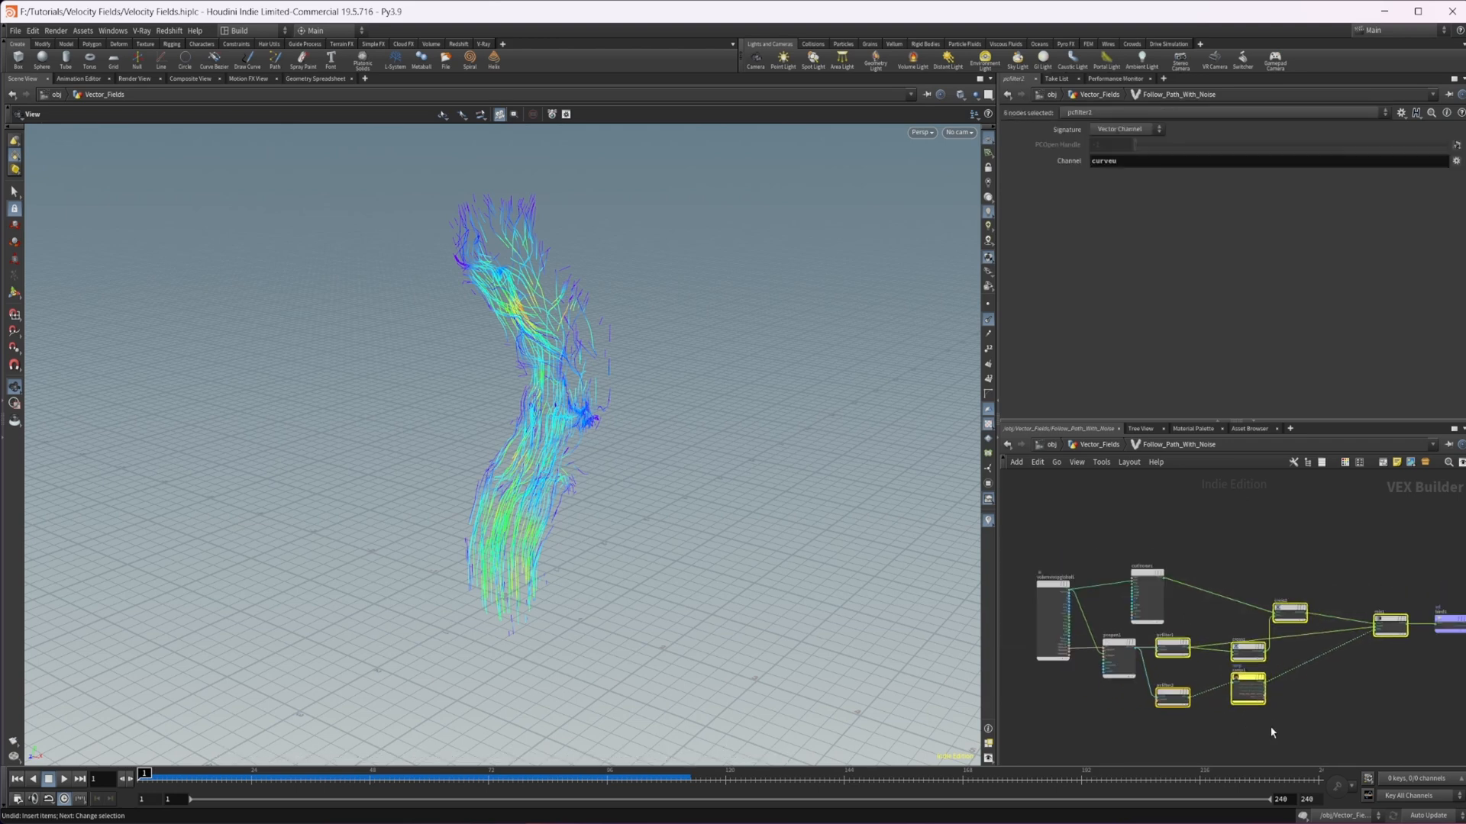
mouse_move(1180, 561)
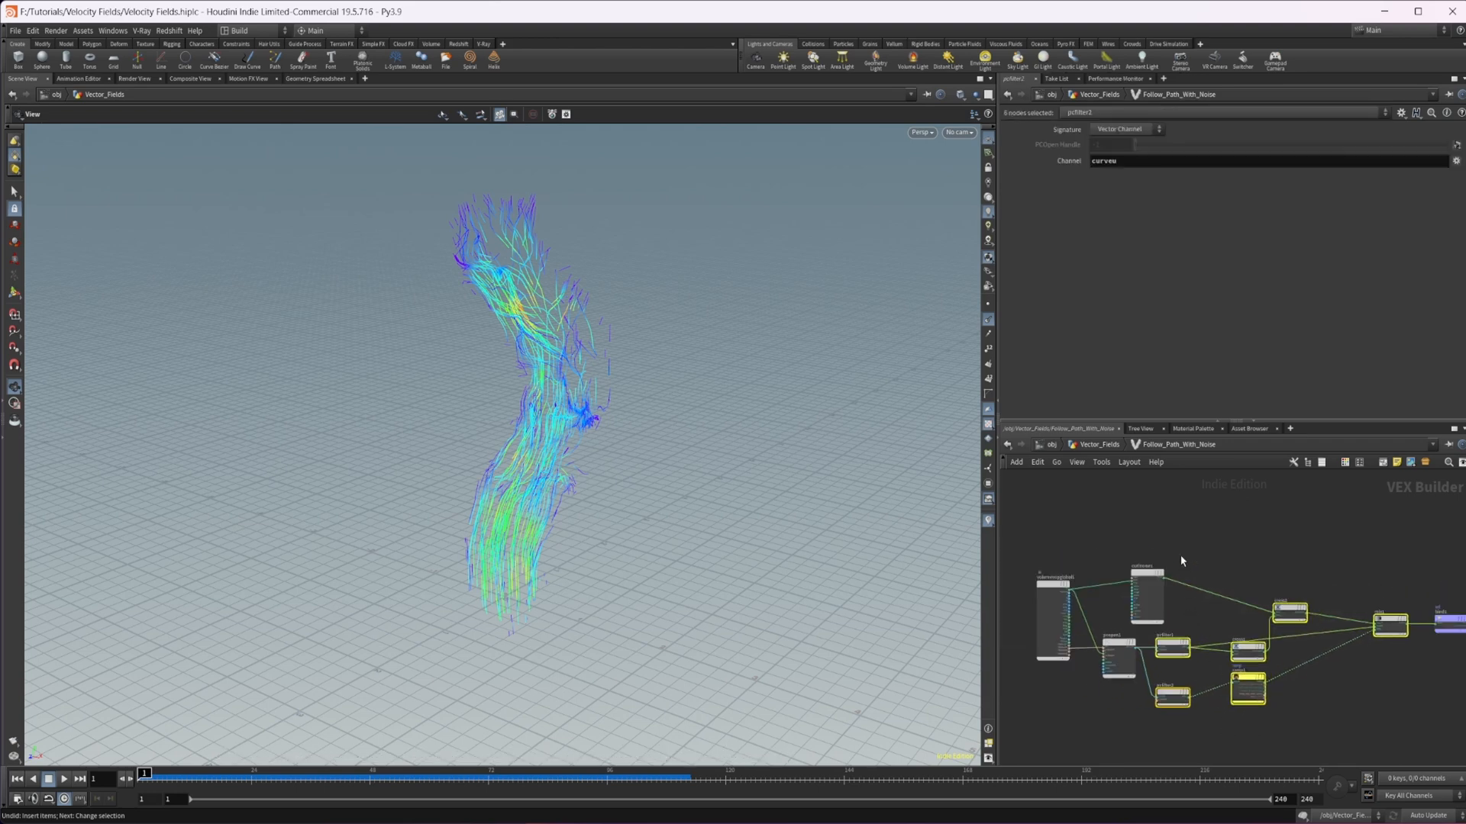
mouse_move(955, 402)
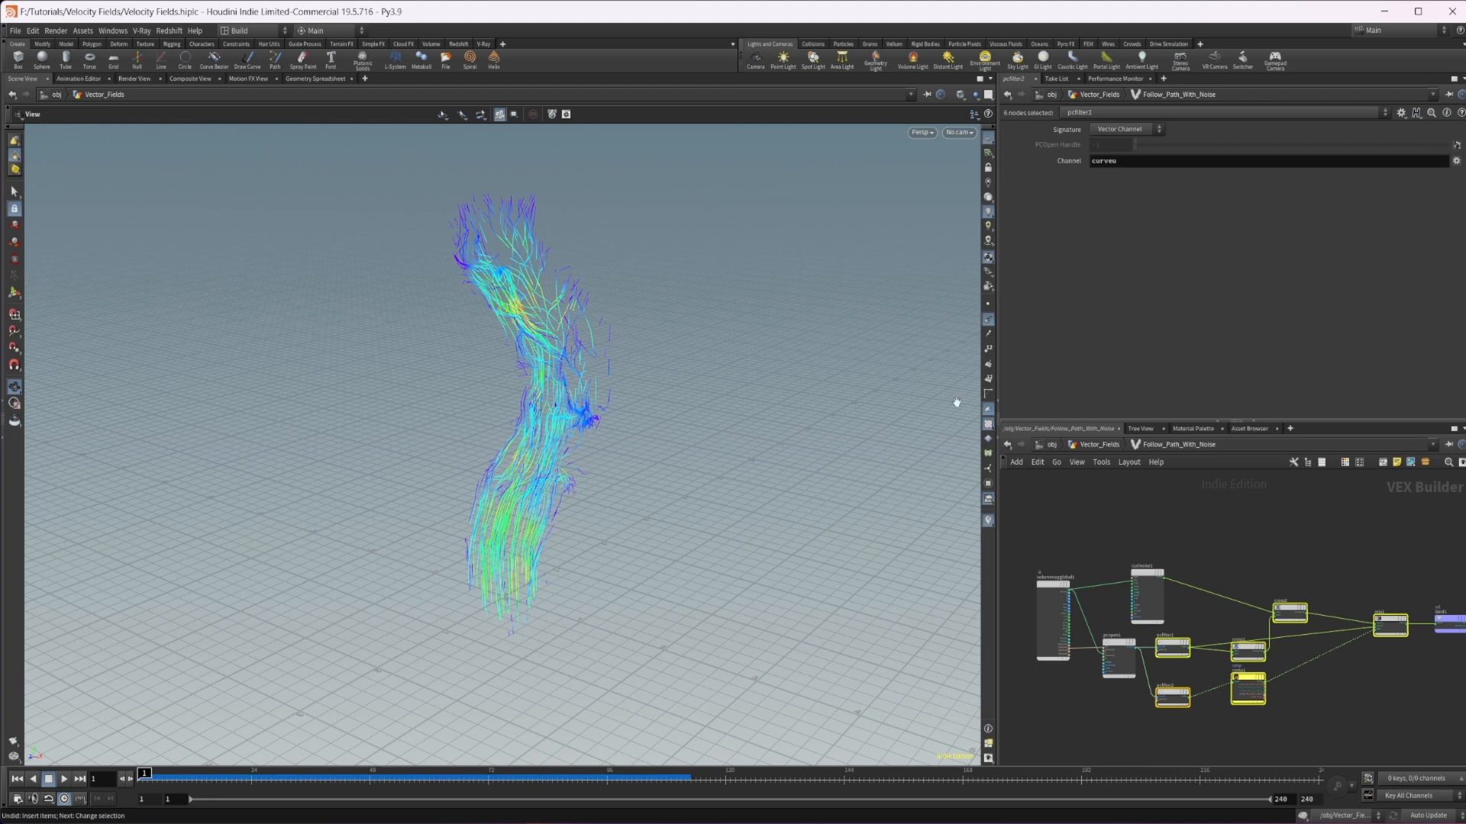
mouse_move(467, 268)
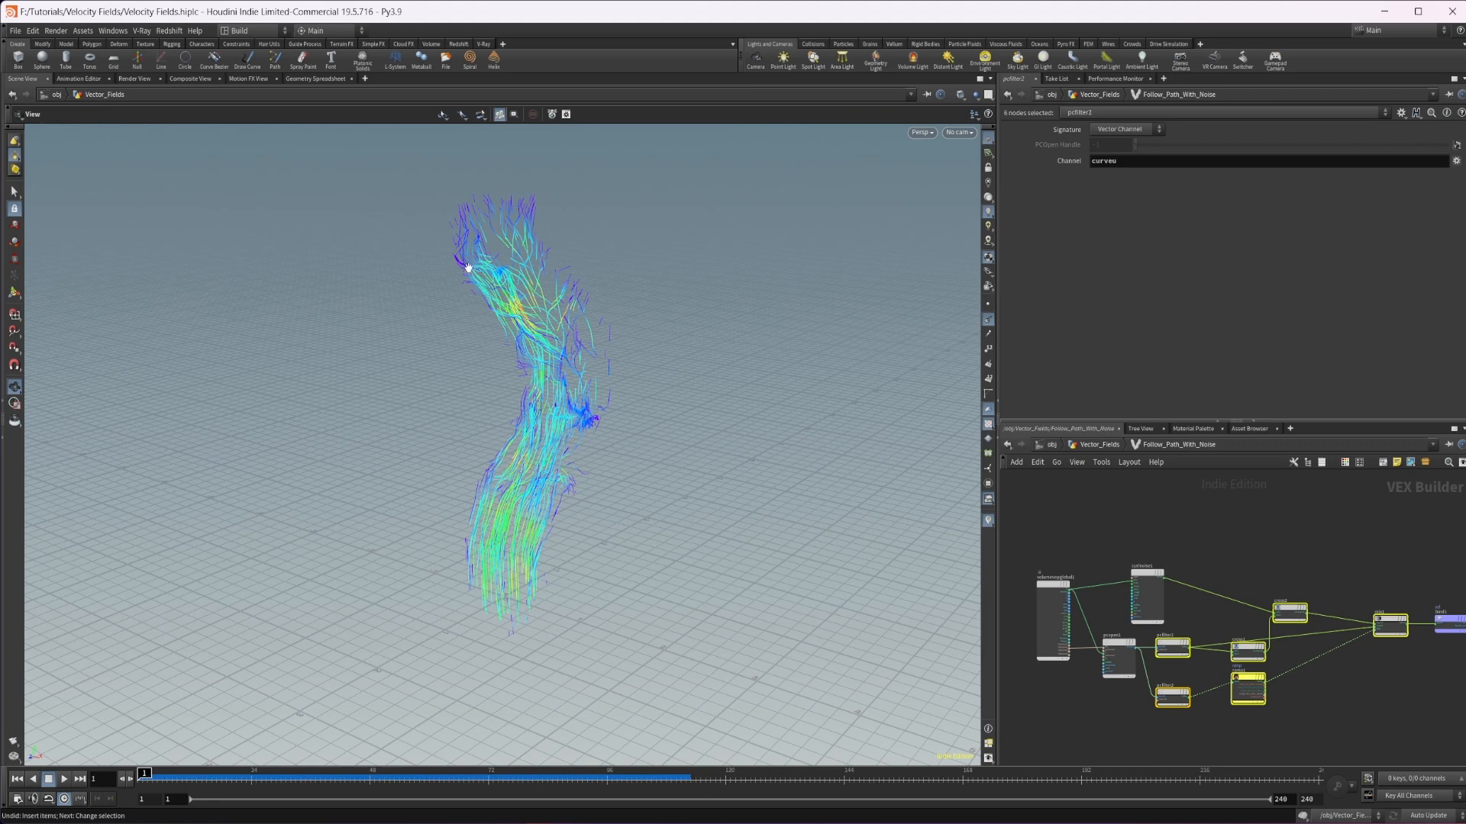
mouse_move(525, 244)
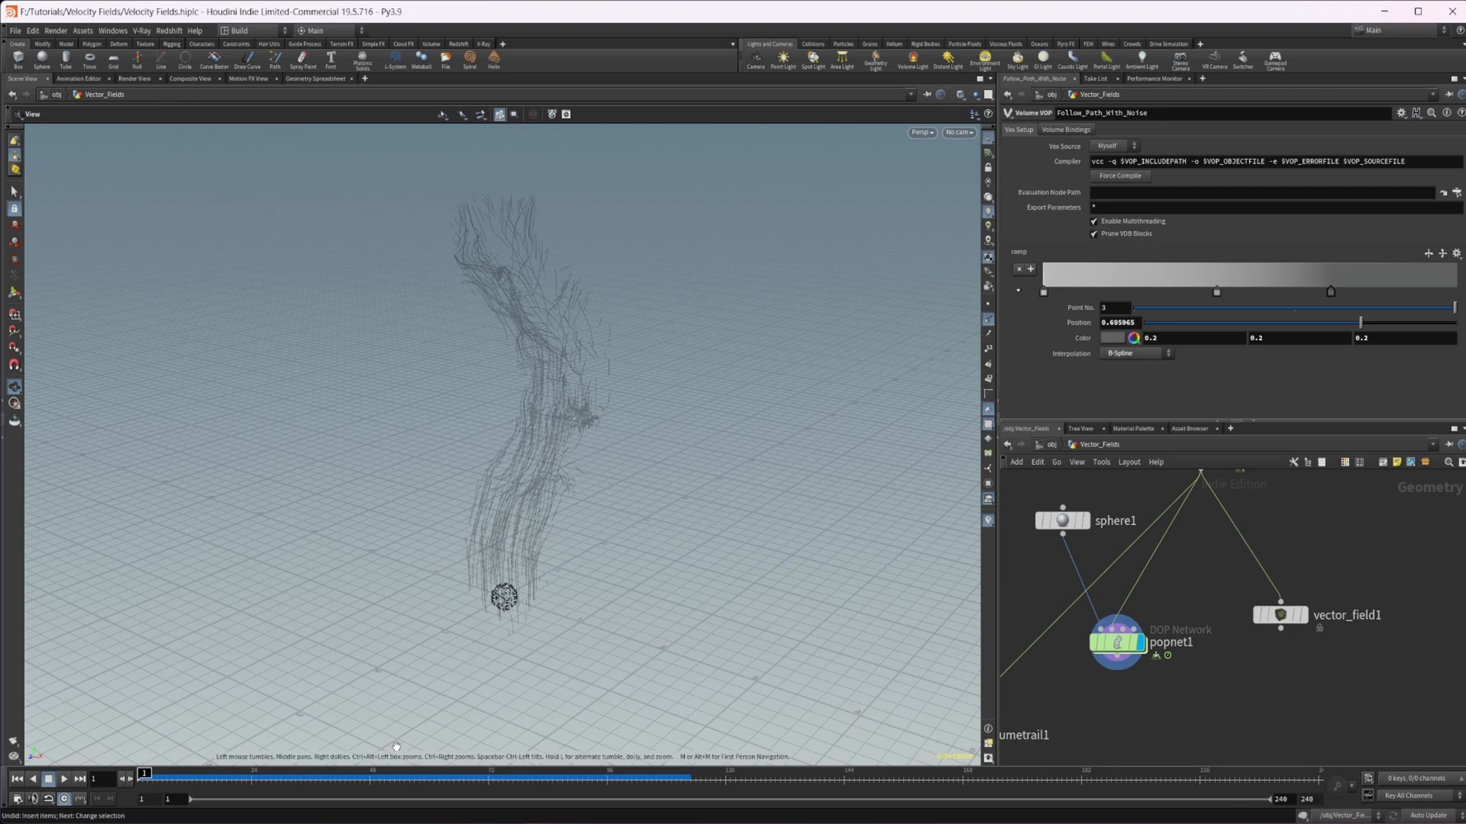
Play popnet1 so particles flow along the curve-shaped field to about frame 147
click(62, 779)
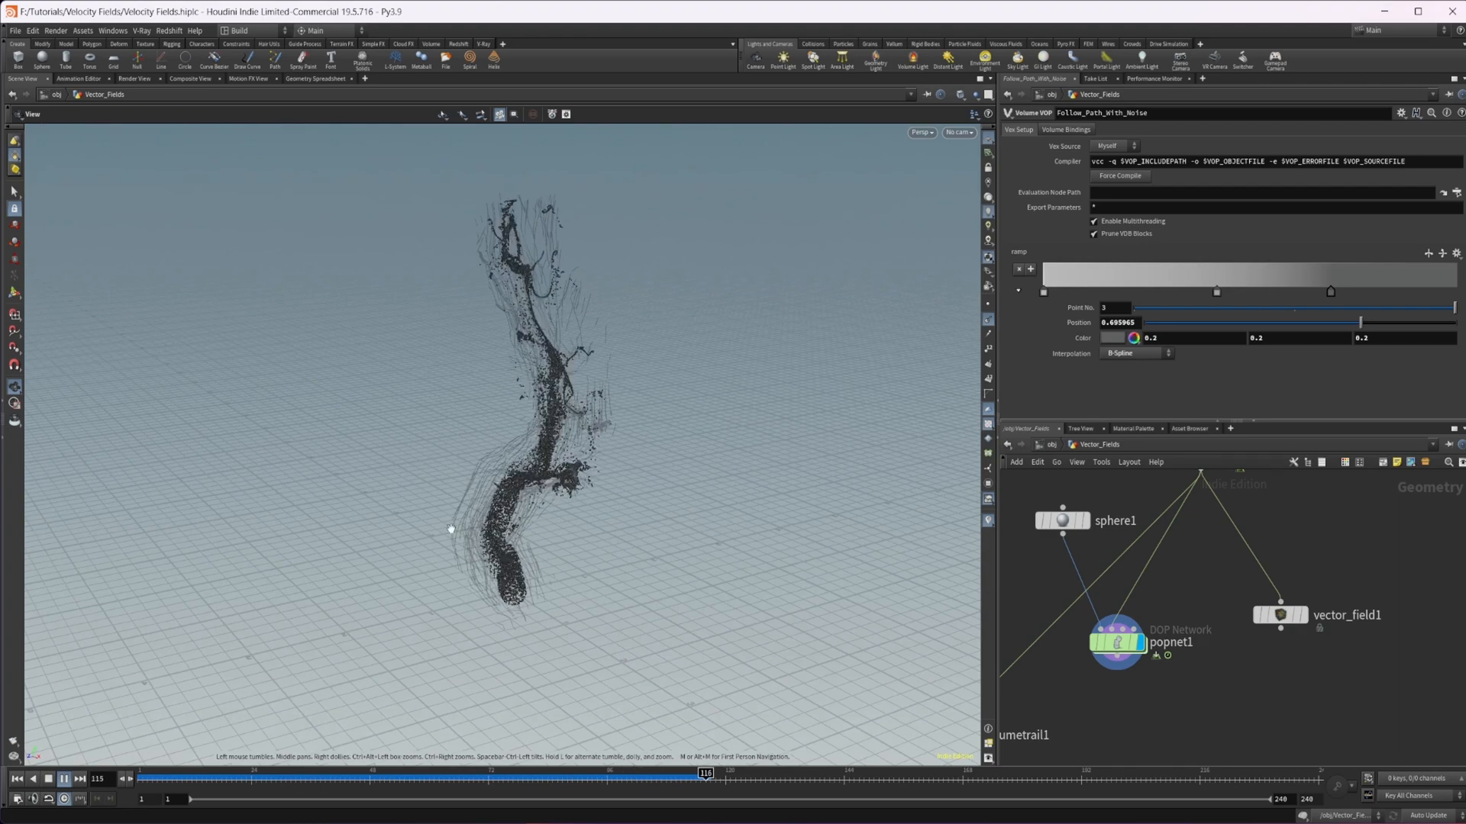
click(47, 779)
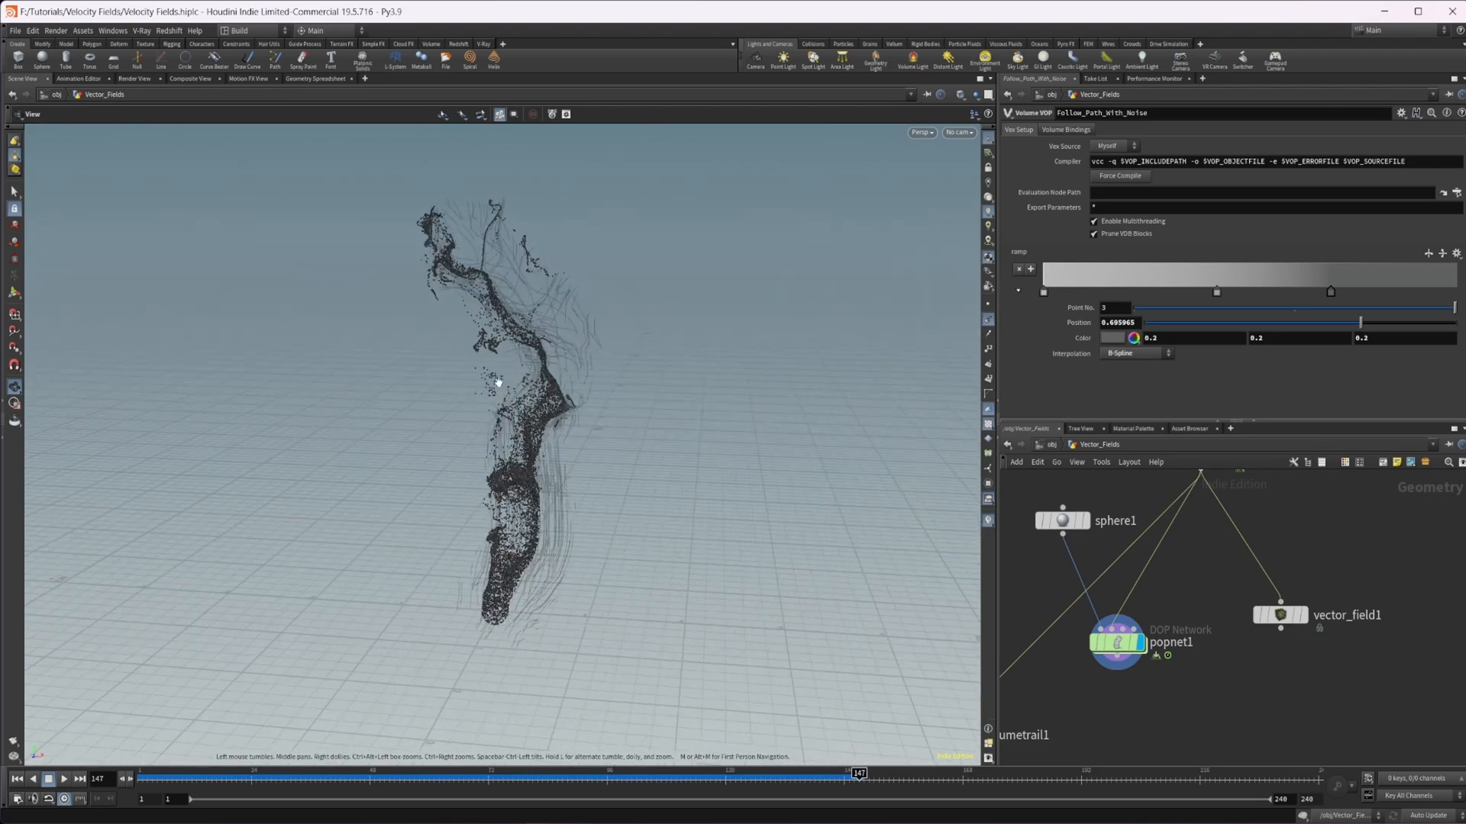
mouse_move(371, 625)
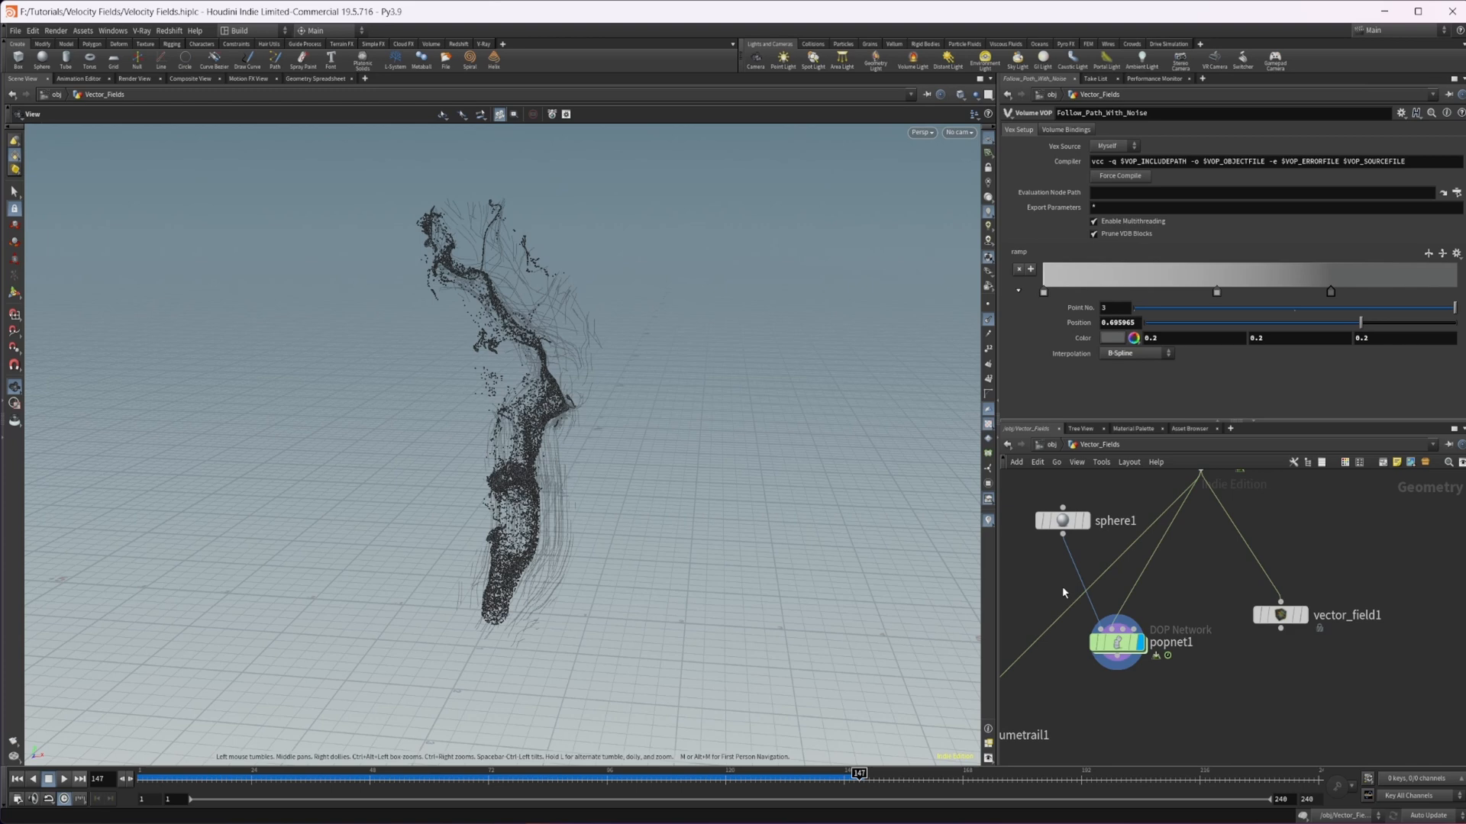
mouse_move(1233, 548)
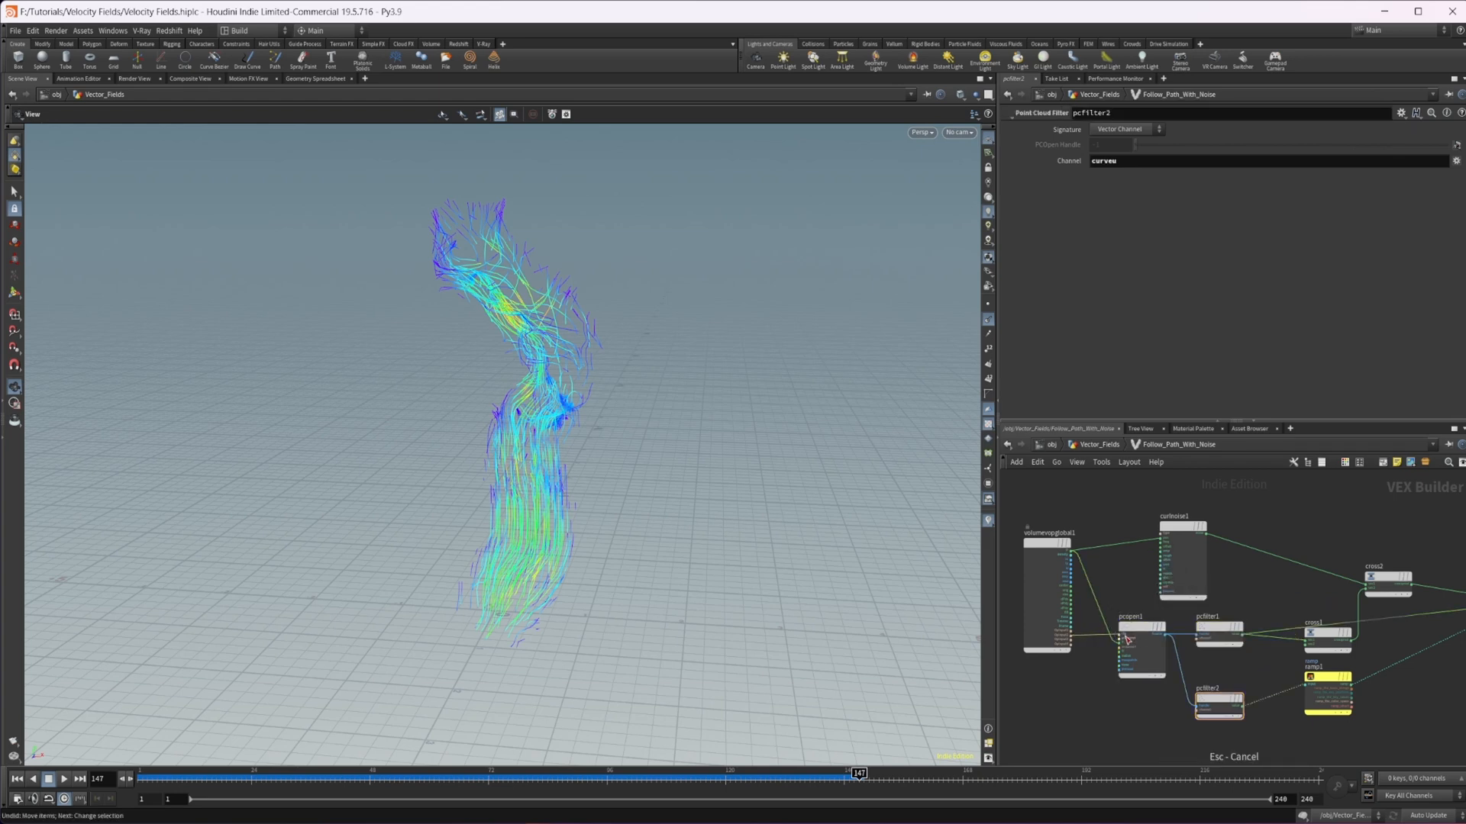
Add a second Point Cloud Open and Filter looking up P inside the field network
click(1138, 650)
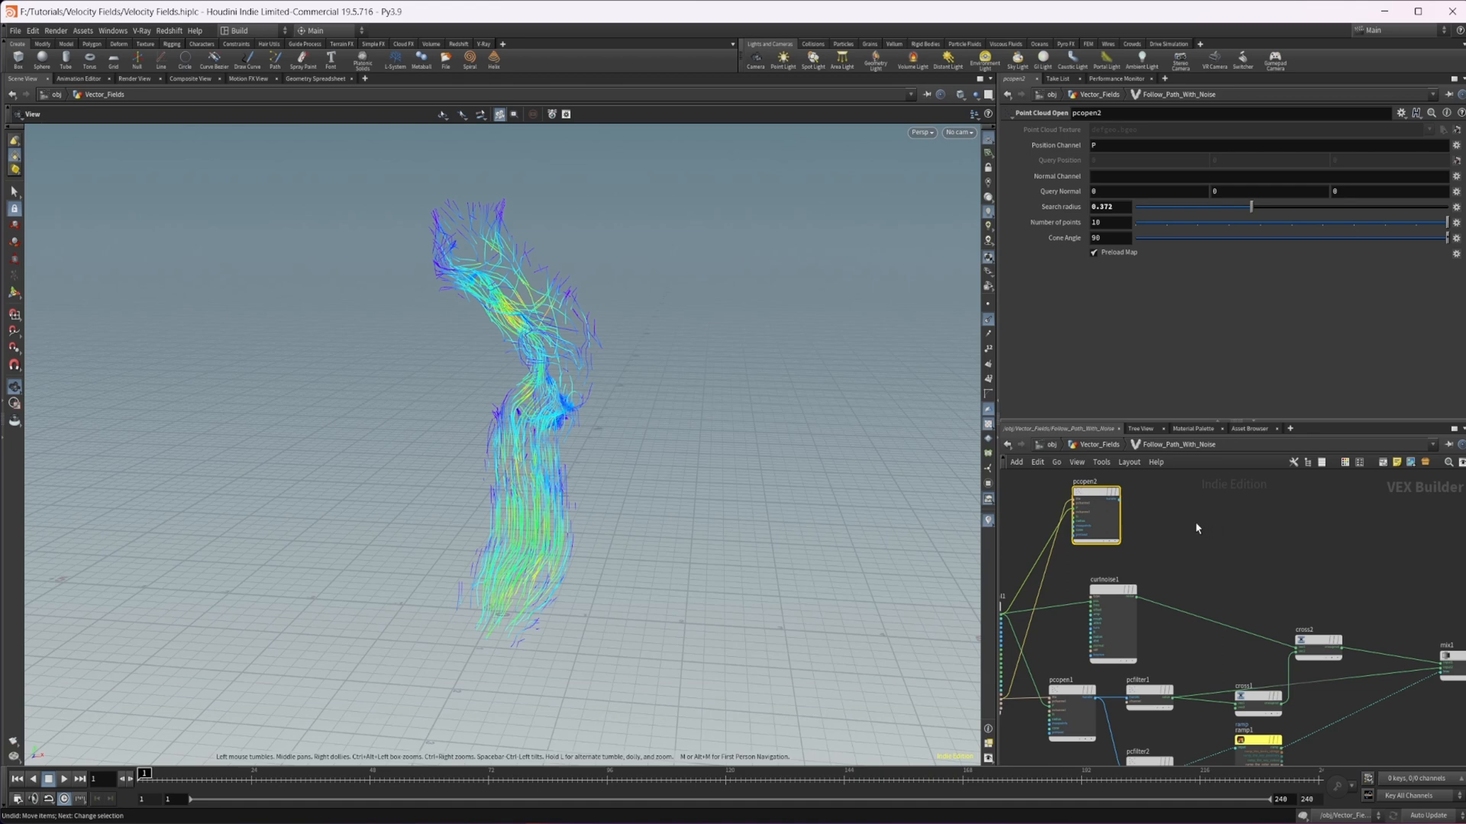
click(1161, 526)
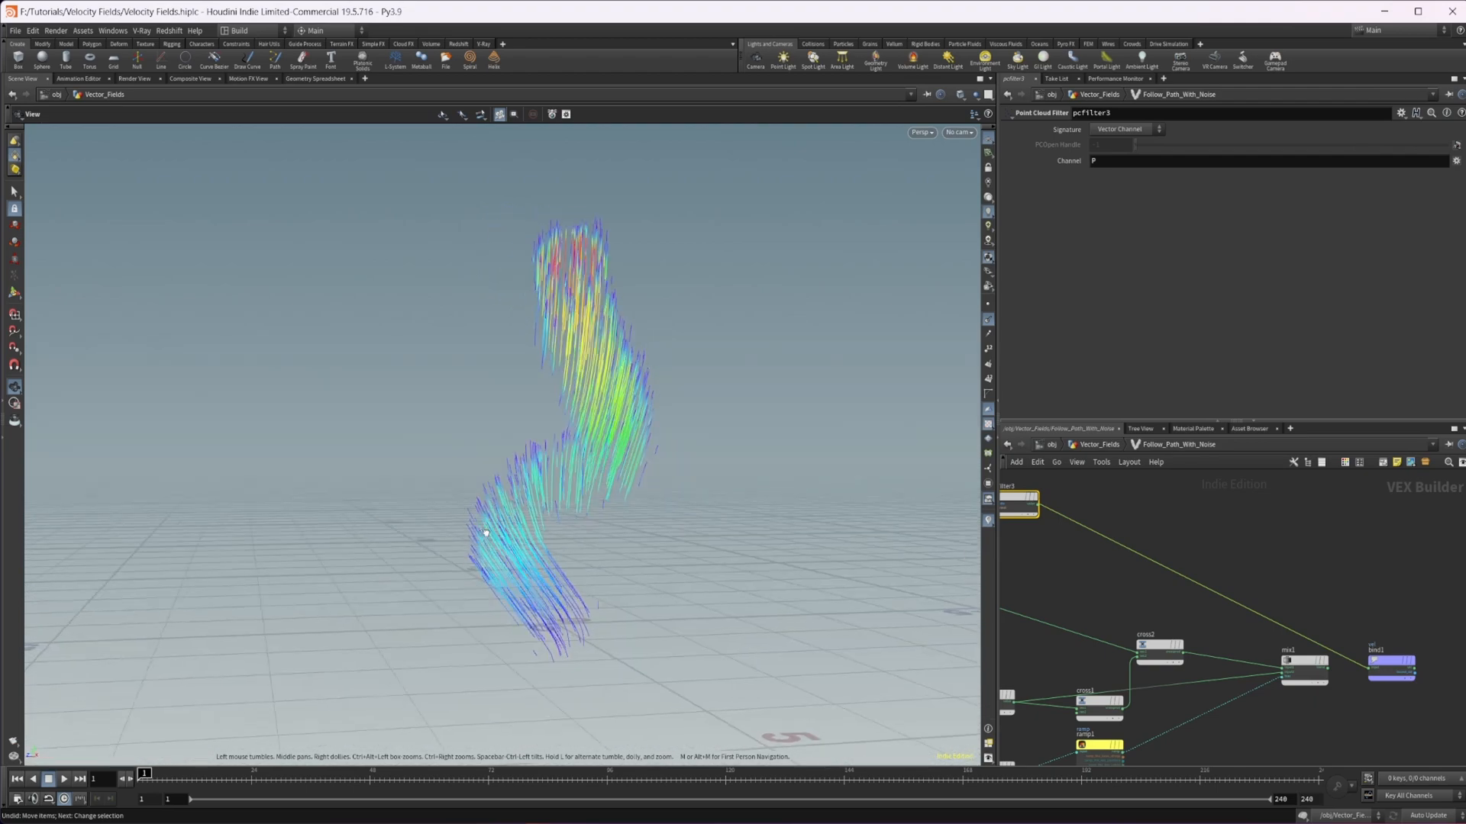
drag(484, 533, 664, 559)
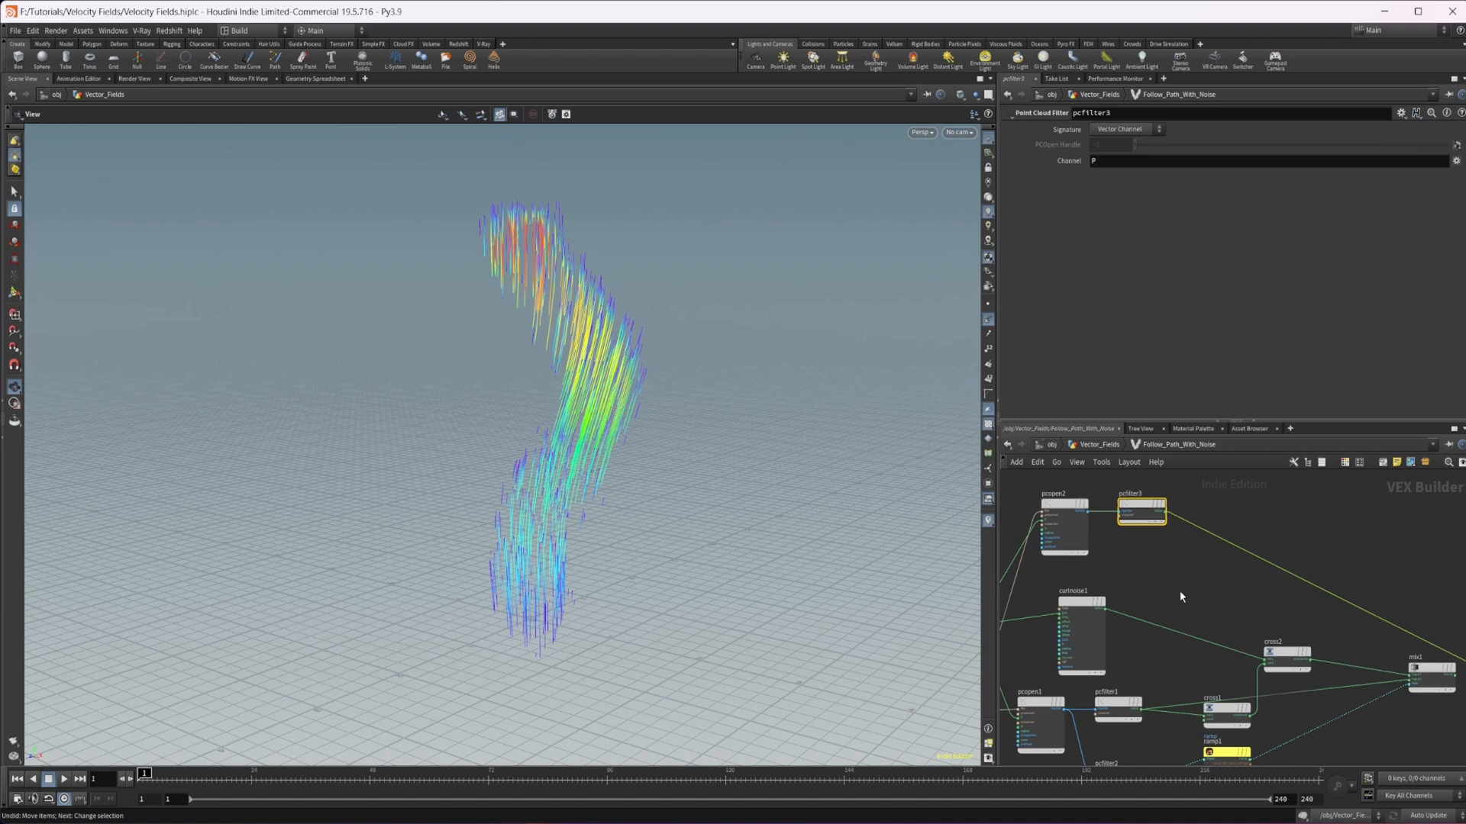
mouse_move(617, 520)
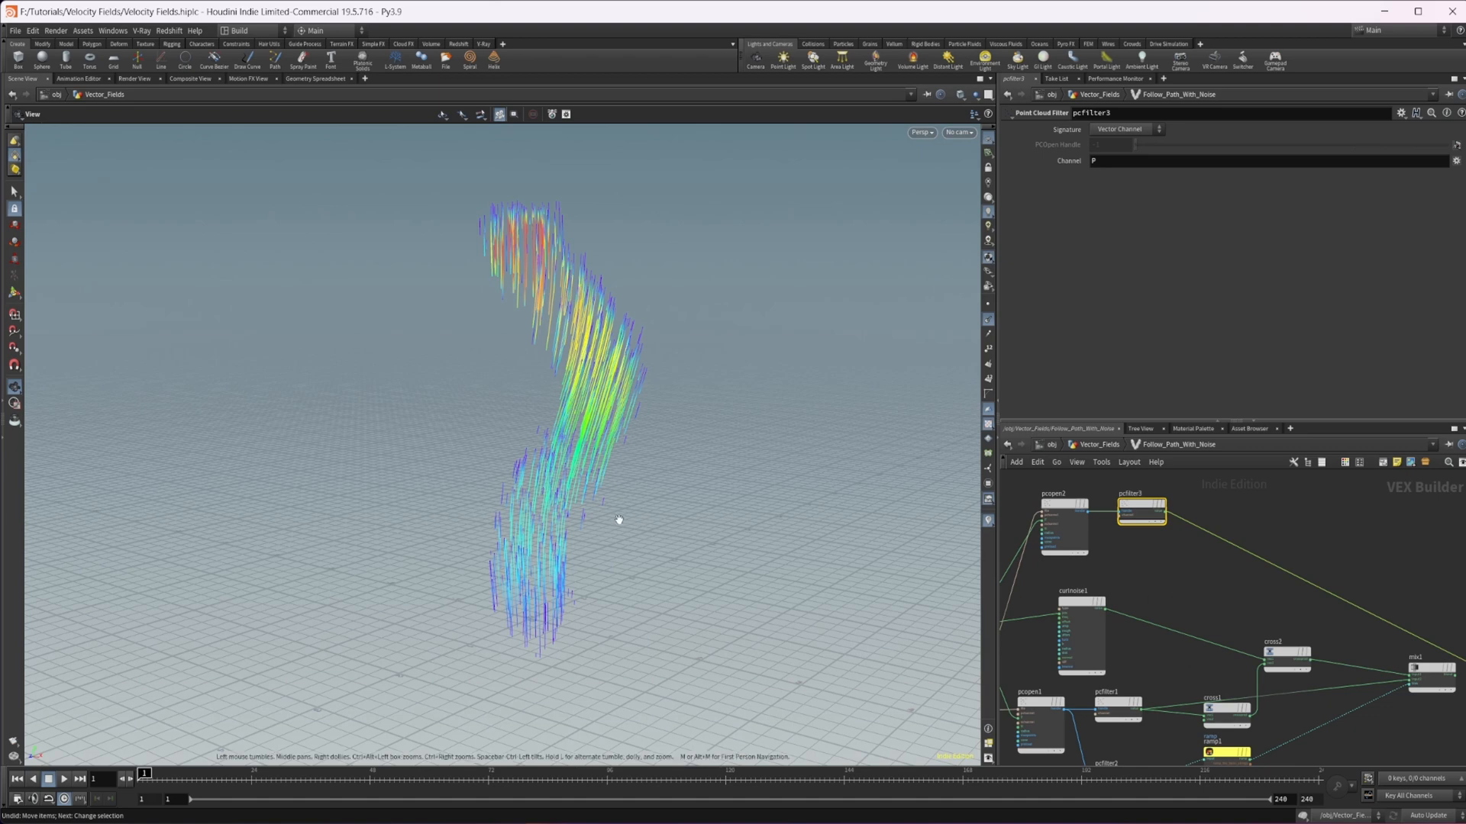
mouse_move(551, 371)
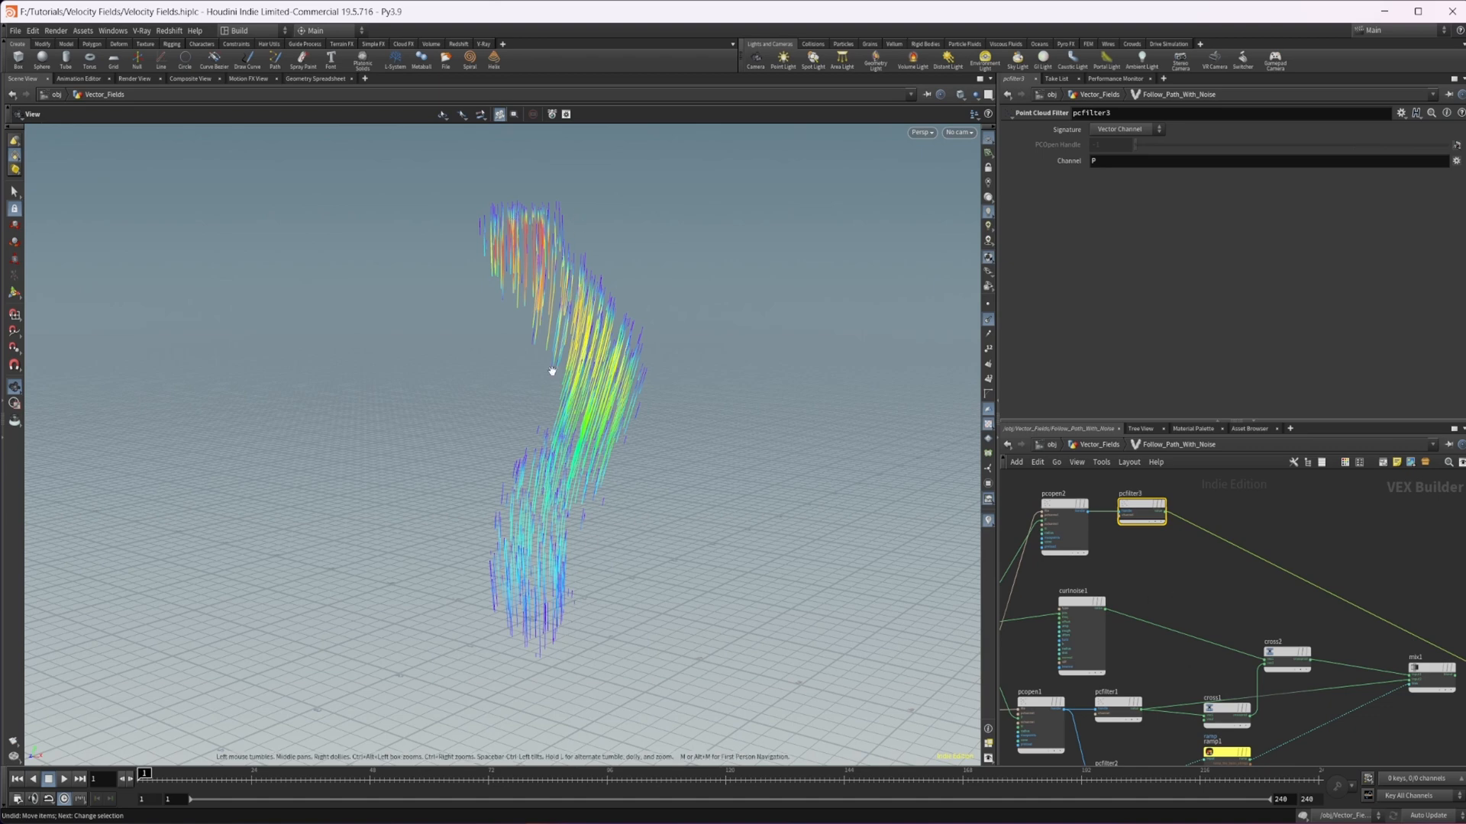
mouse_move(573, 535)
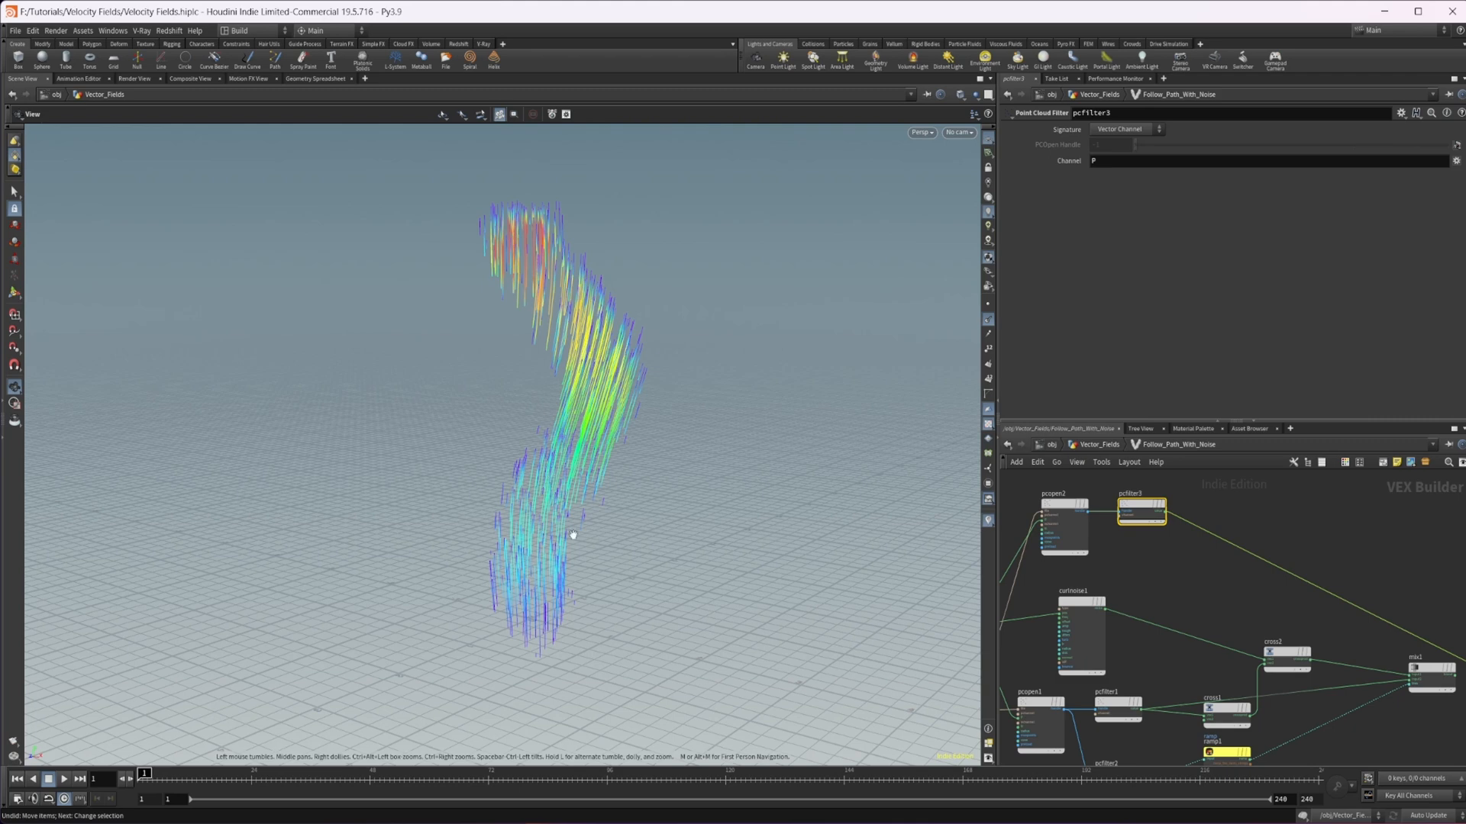
mouse_move(522, 609)
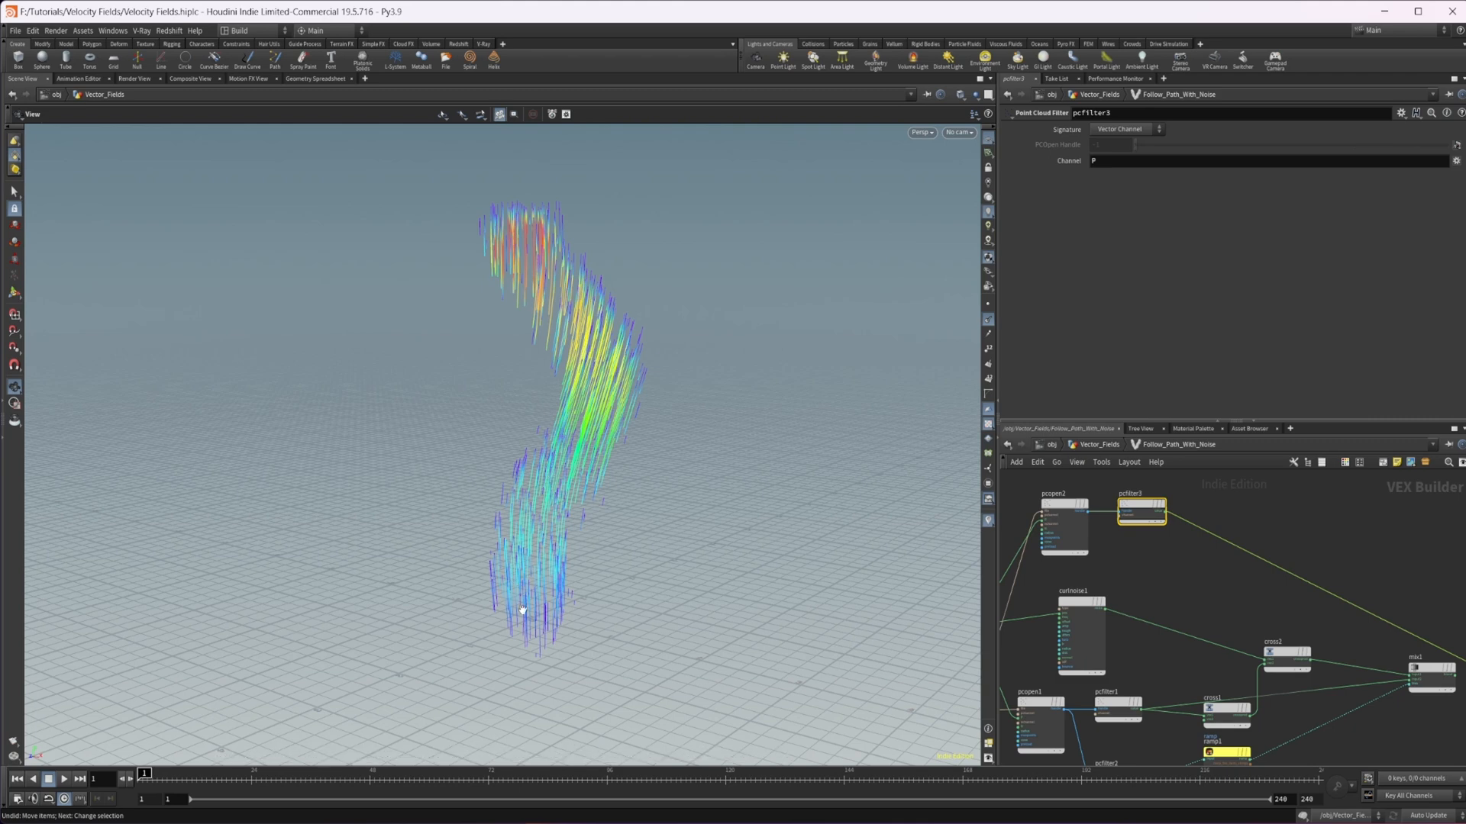
mouse_move(543, 306)
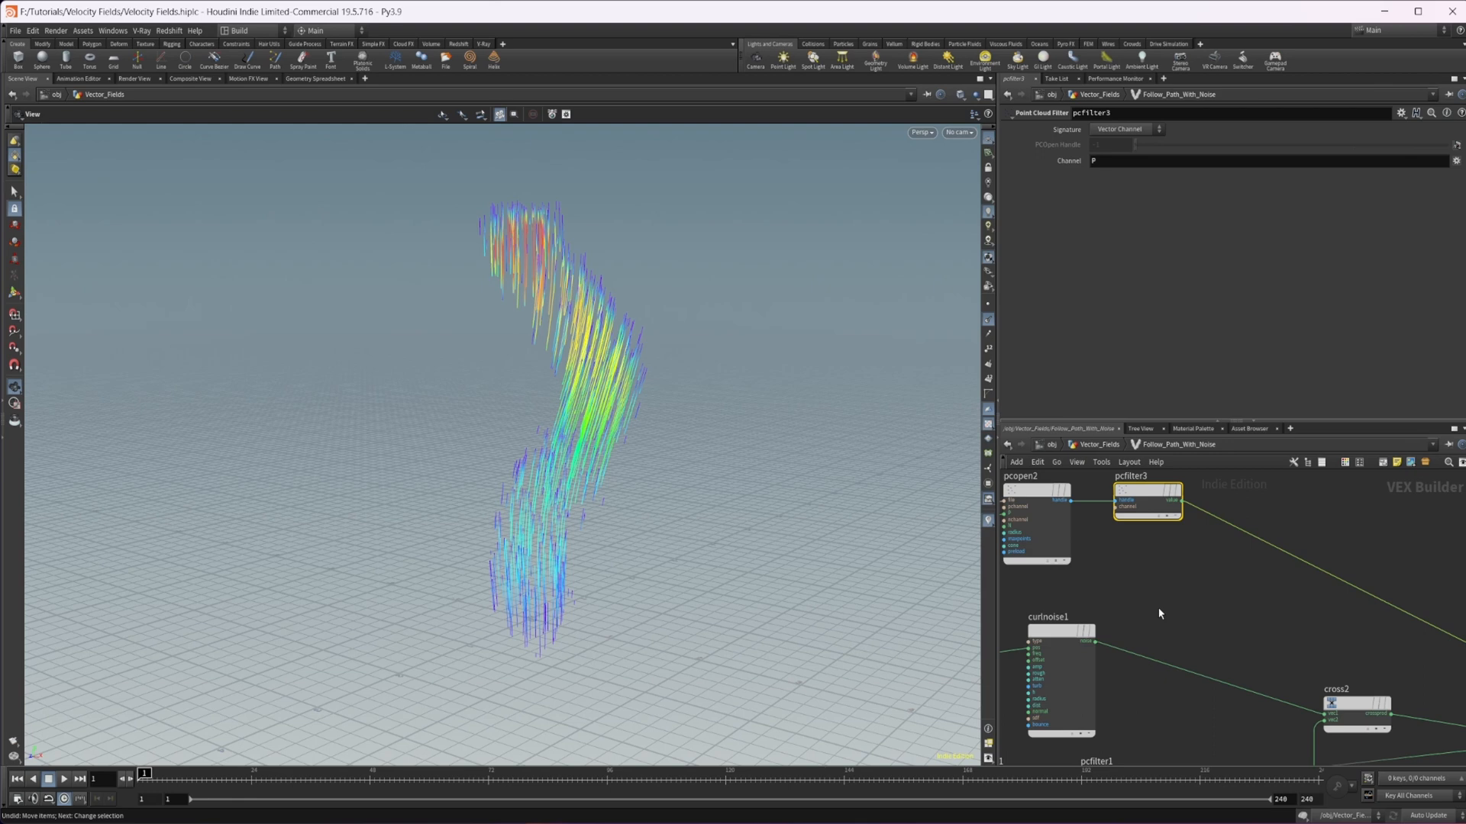
Add a Subtract VOP taking P minus pcfilter3's filtered curve position
key(Tab)
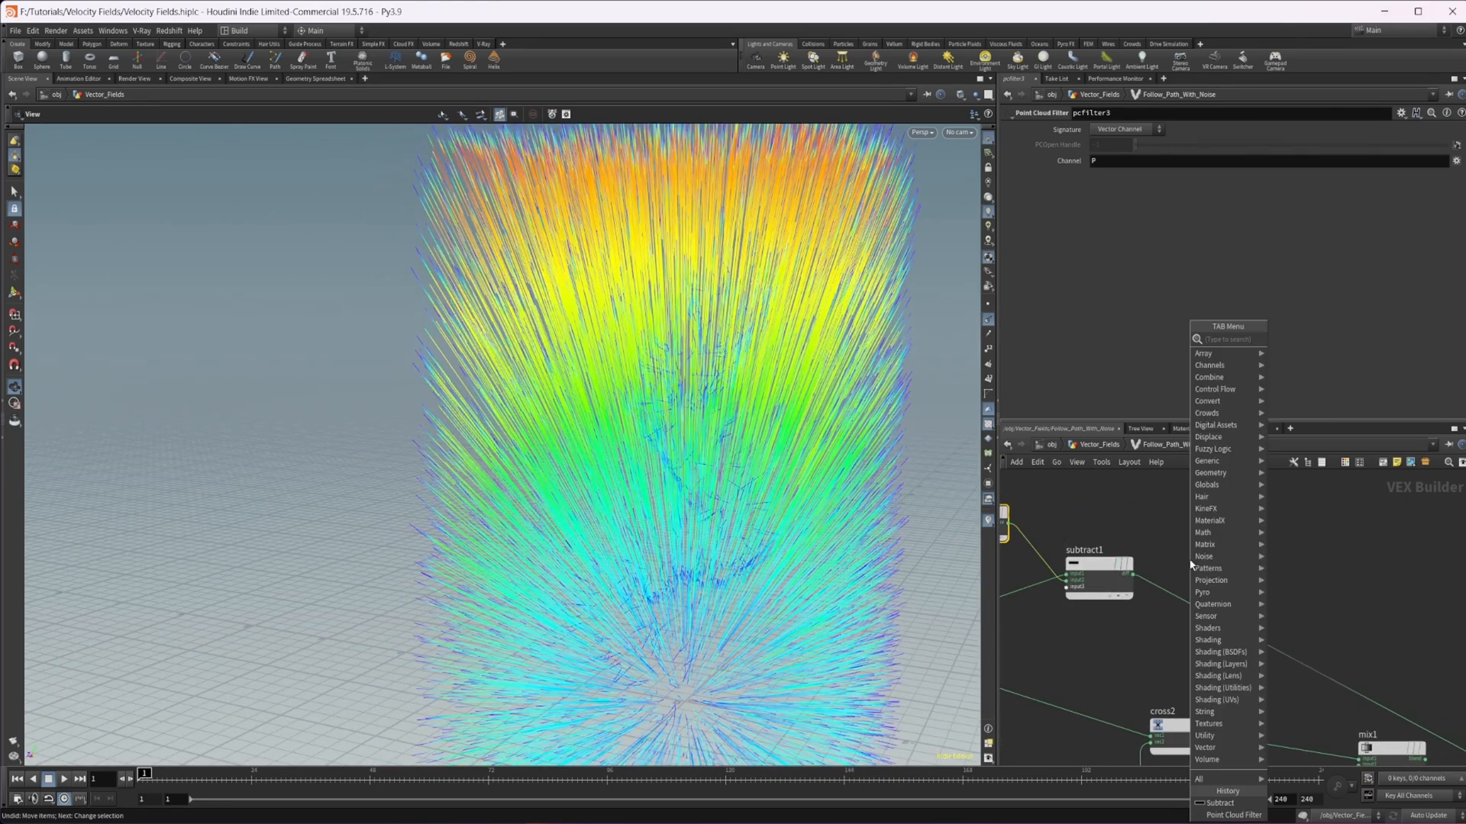
Drop a Length node after subtract1 and add a Curl Noise VOP to the network
click(1190, 565)
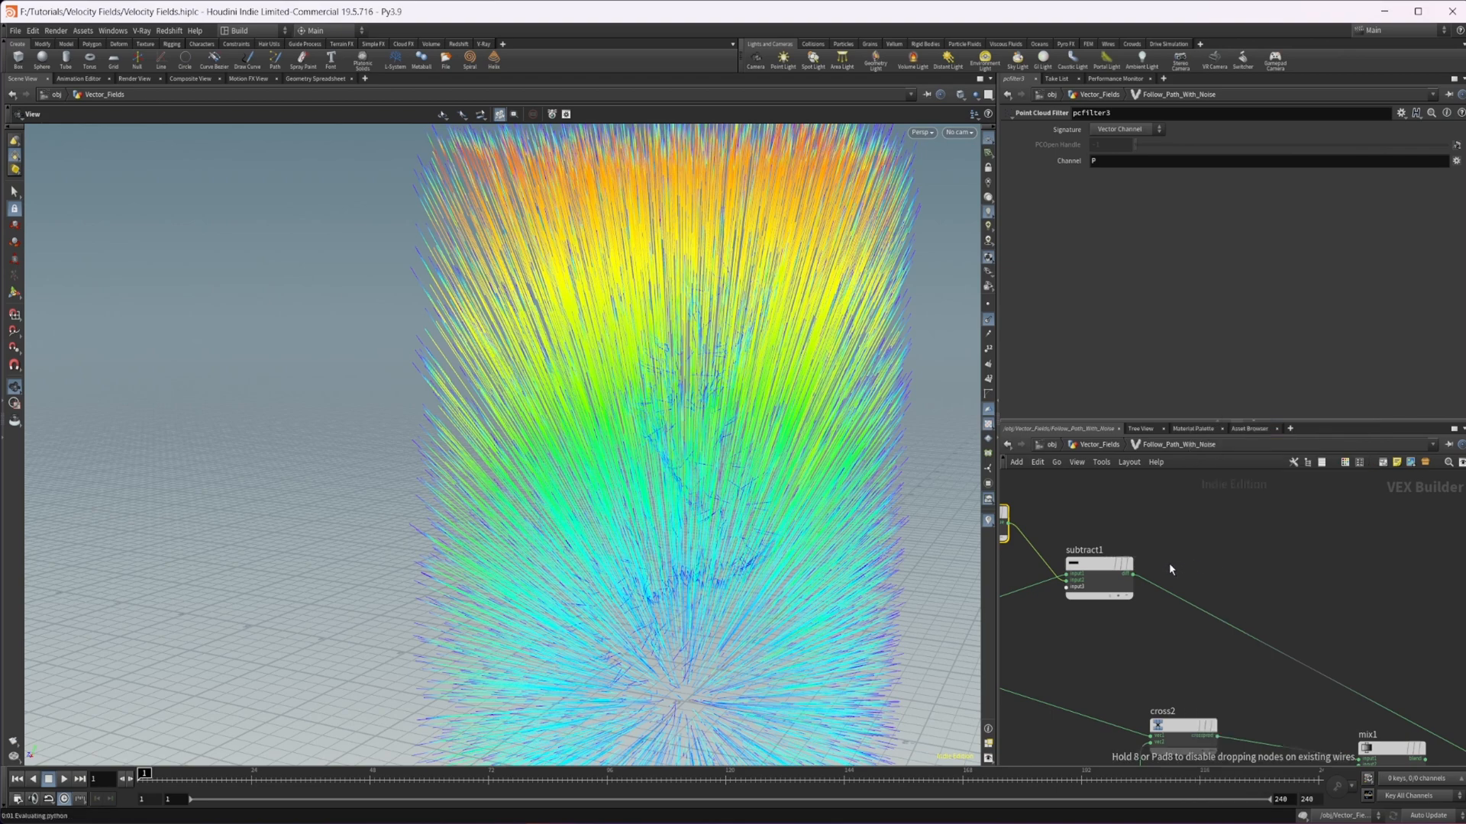
click(1189, 569)
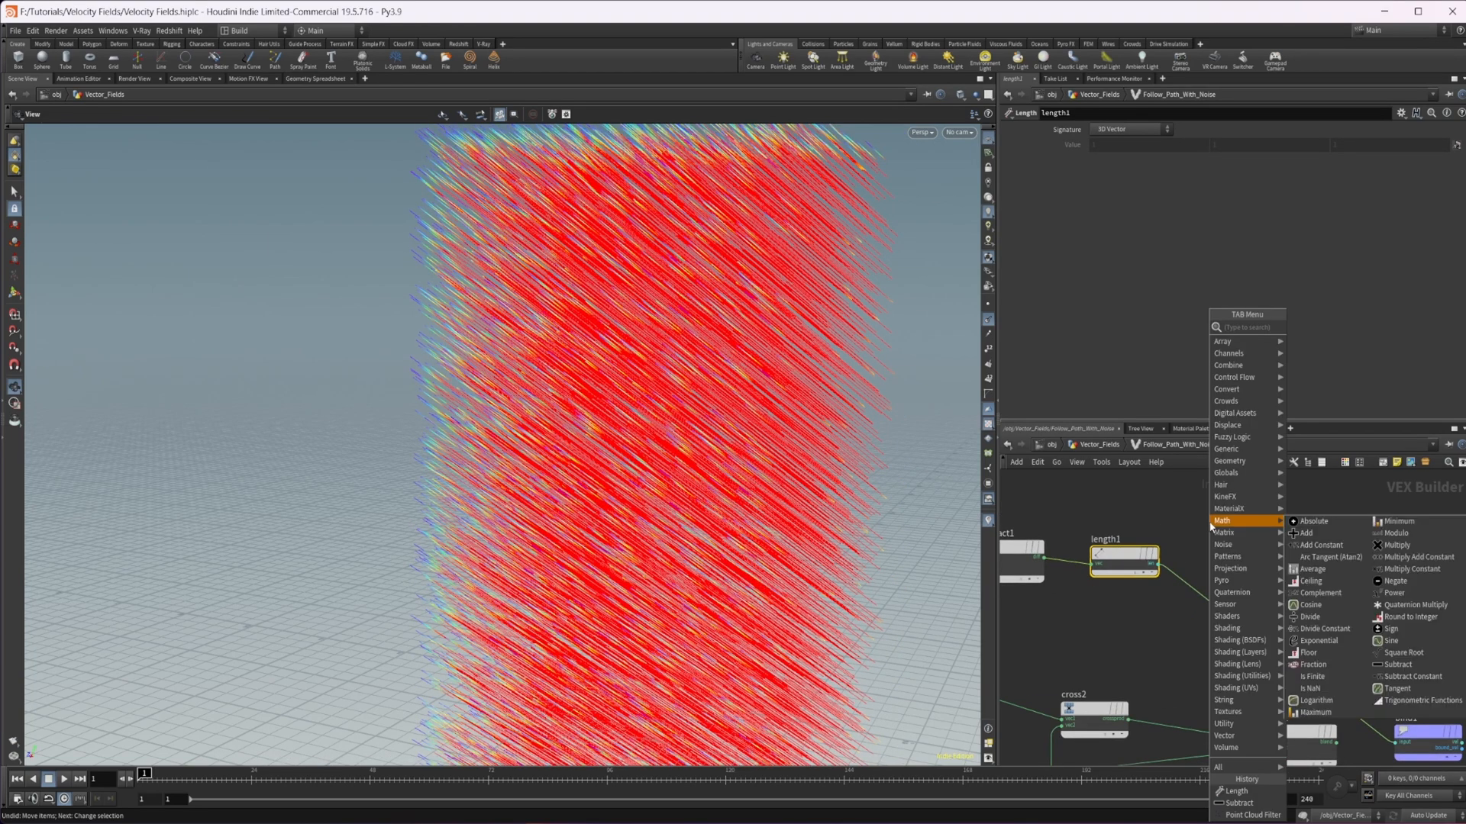
text(cur)
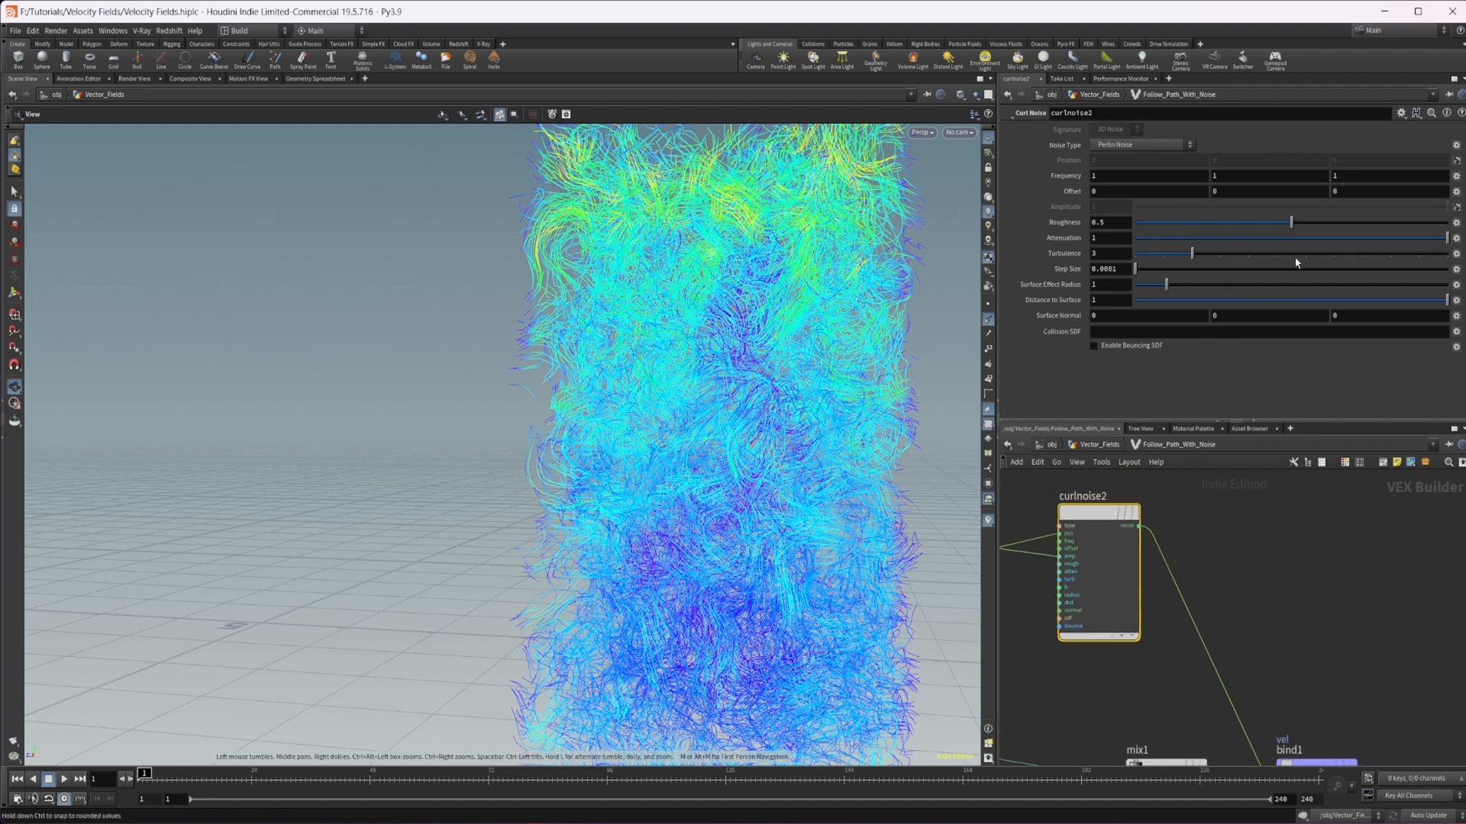
Adjust curlnoise2's Roughness slider up slightly from about 0.069 for choppier swirls
drag(1291, 221, 1203, 221)
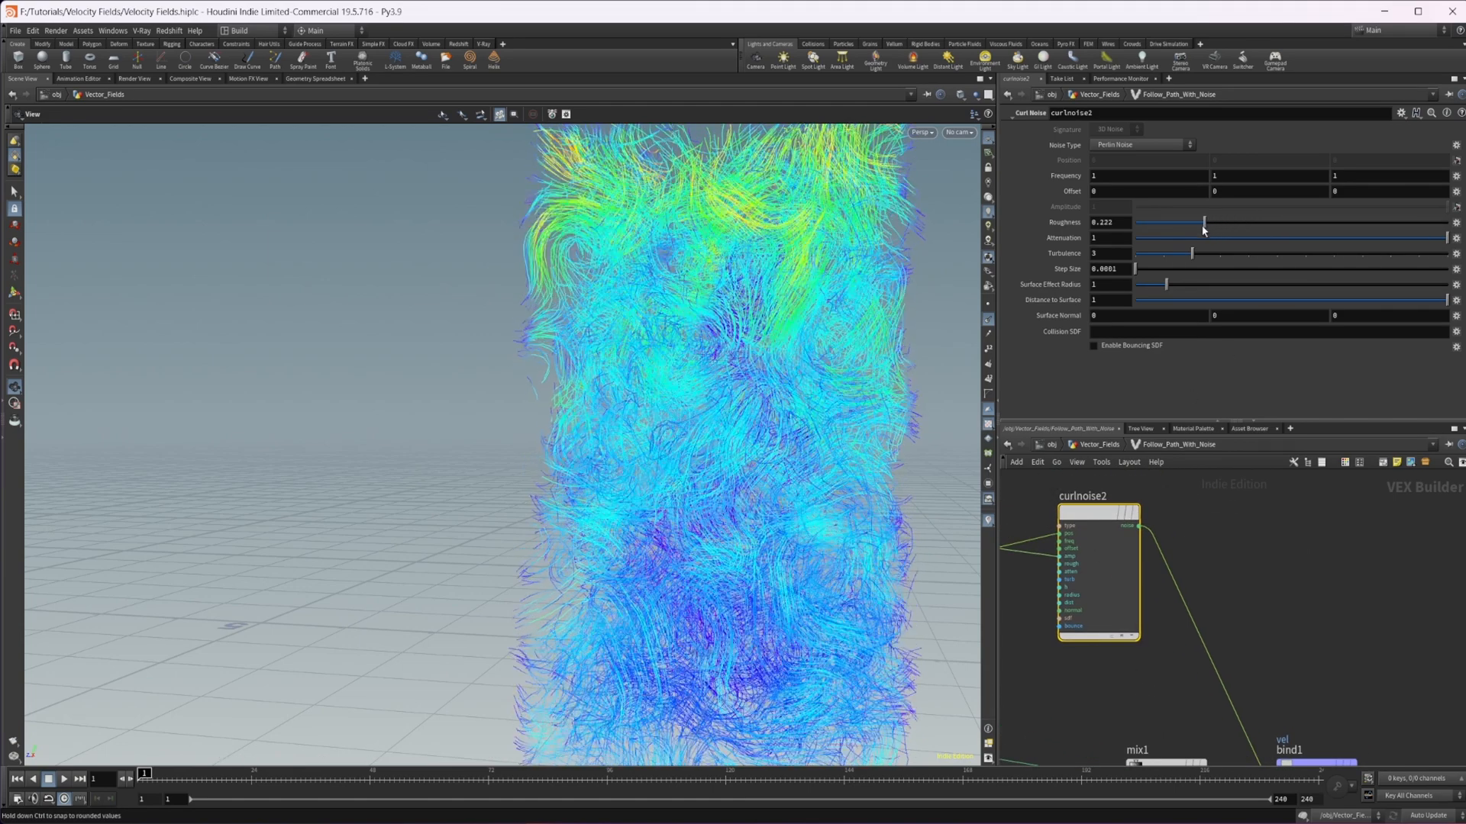
drag(1203, 230, 1161, 230)
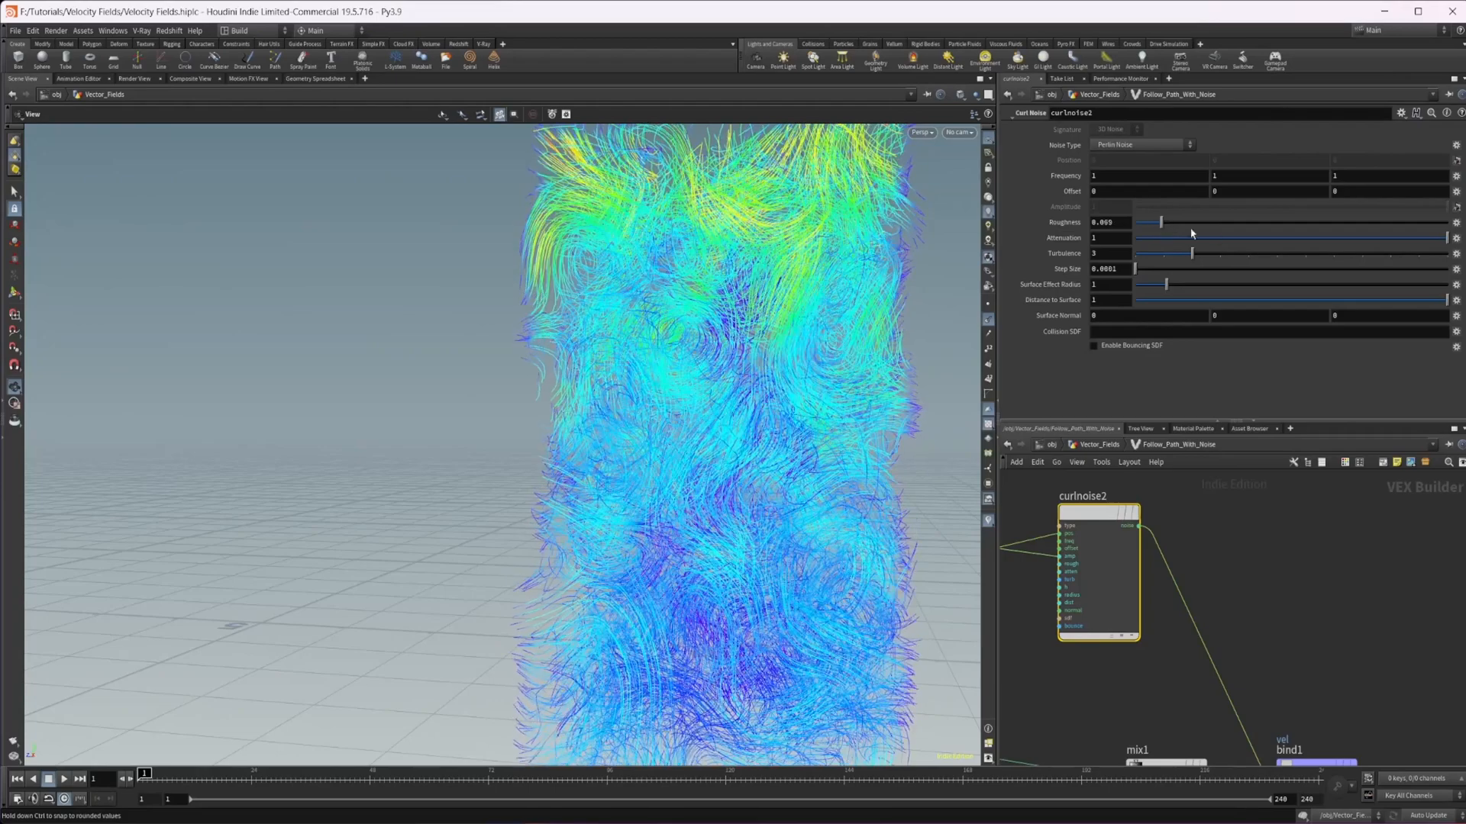
drag(1163, 221, 1365, 221)
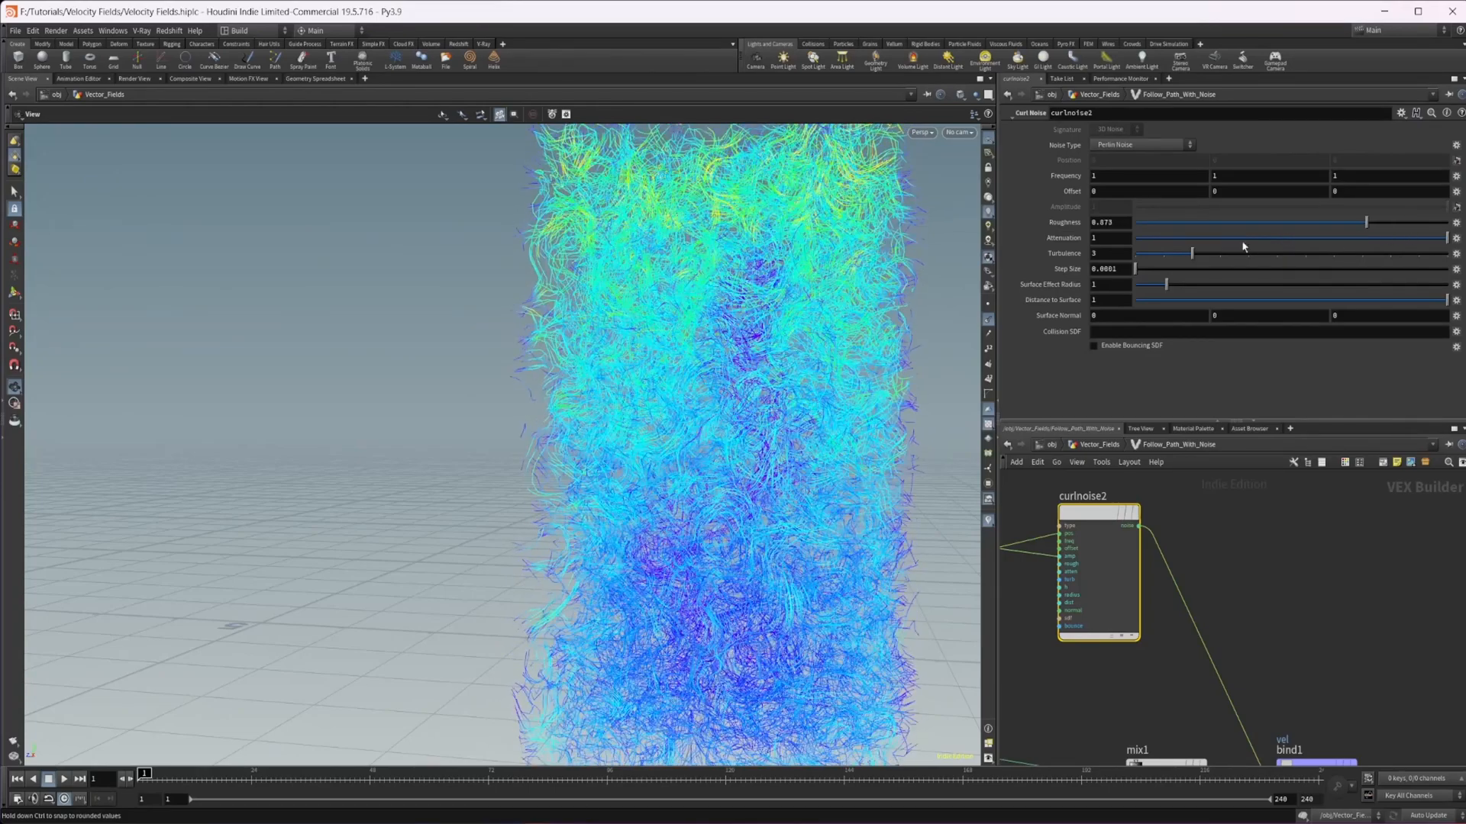
drag(1366, 222, 1189, 222)
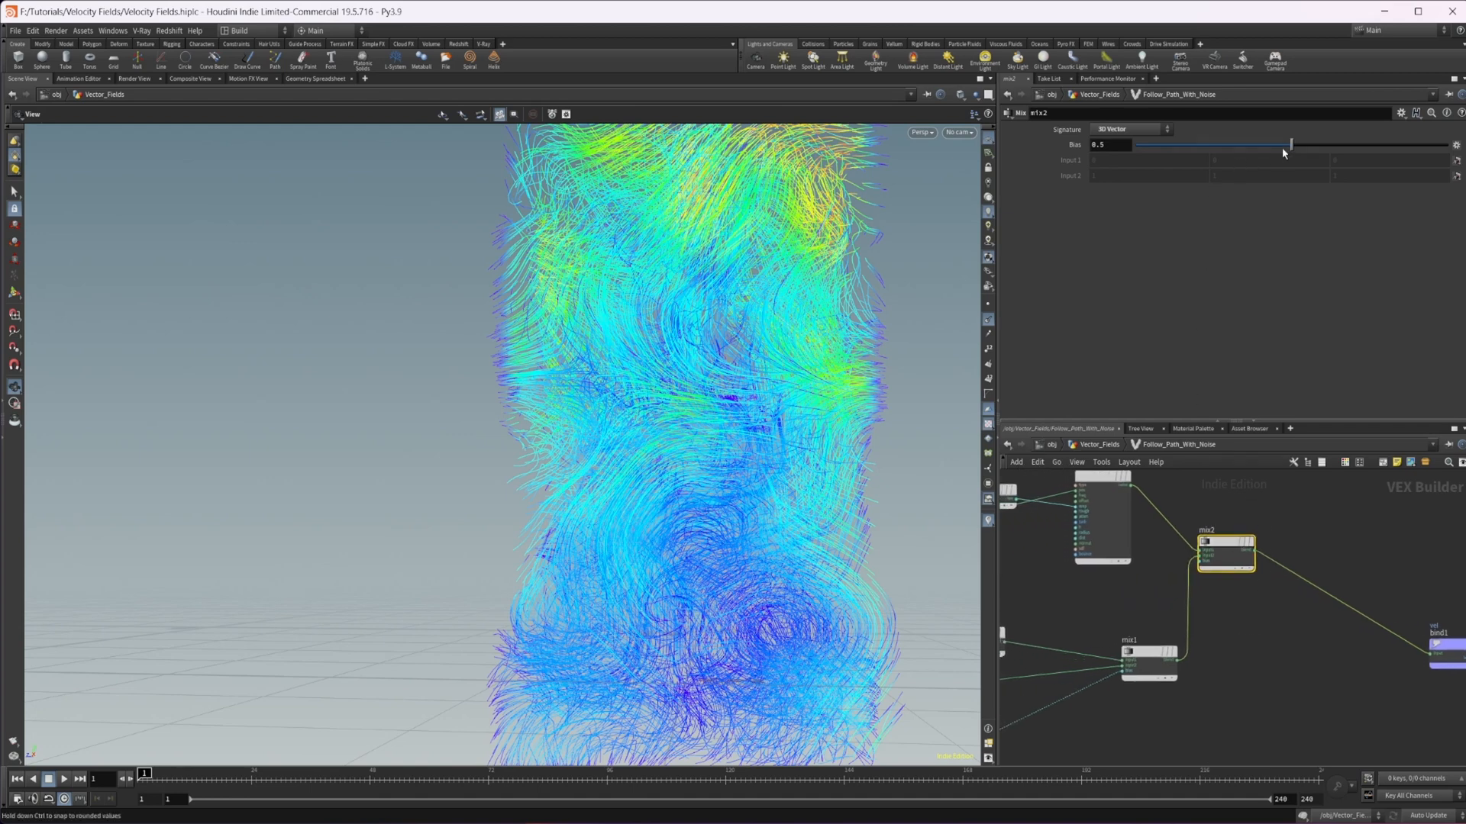
Drag mix2's Bias between 0 and 1, settling the curve-field/curl-noise blend near 0.67
drag(1290, 145, 1113, 145)
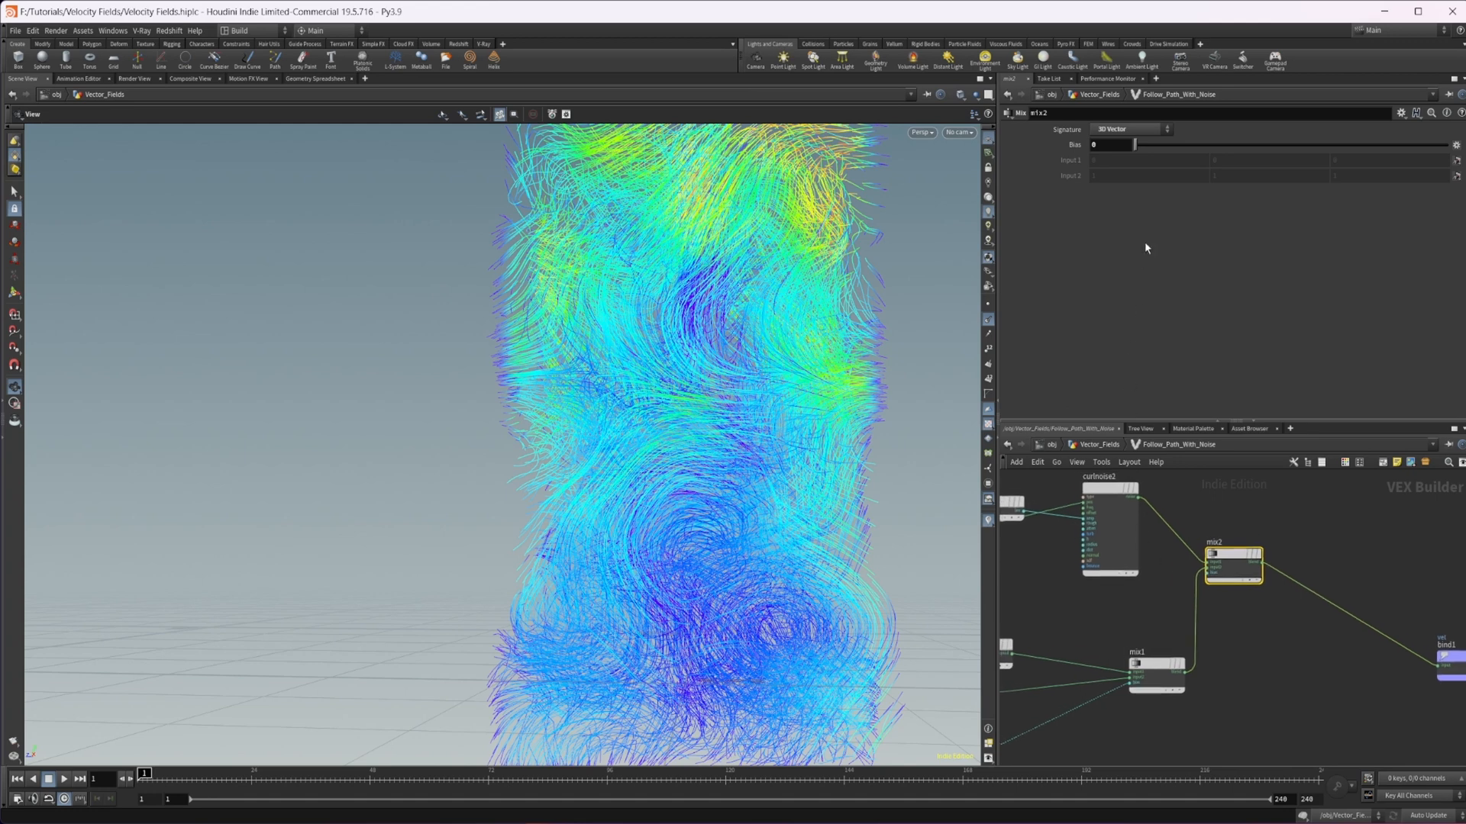
drag(1113, 143, 1454, 143)
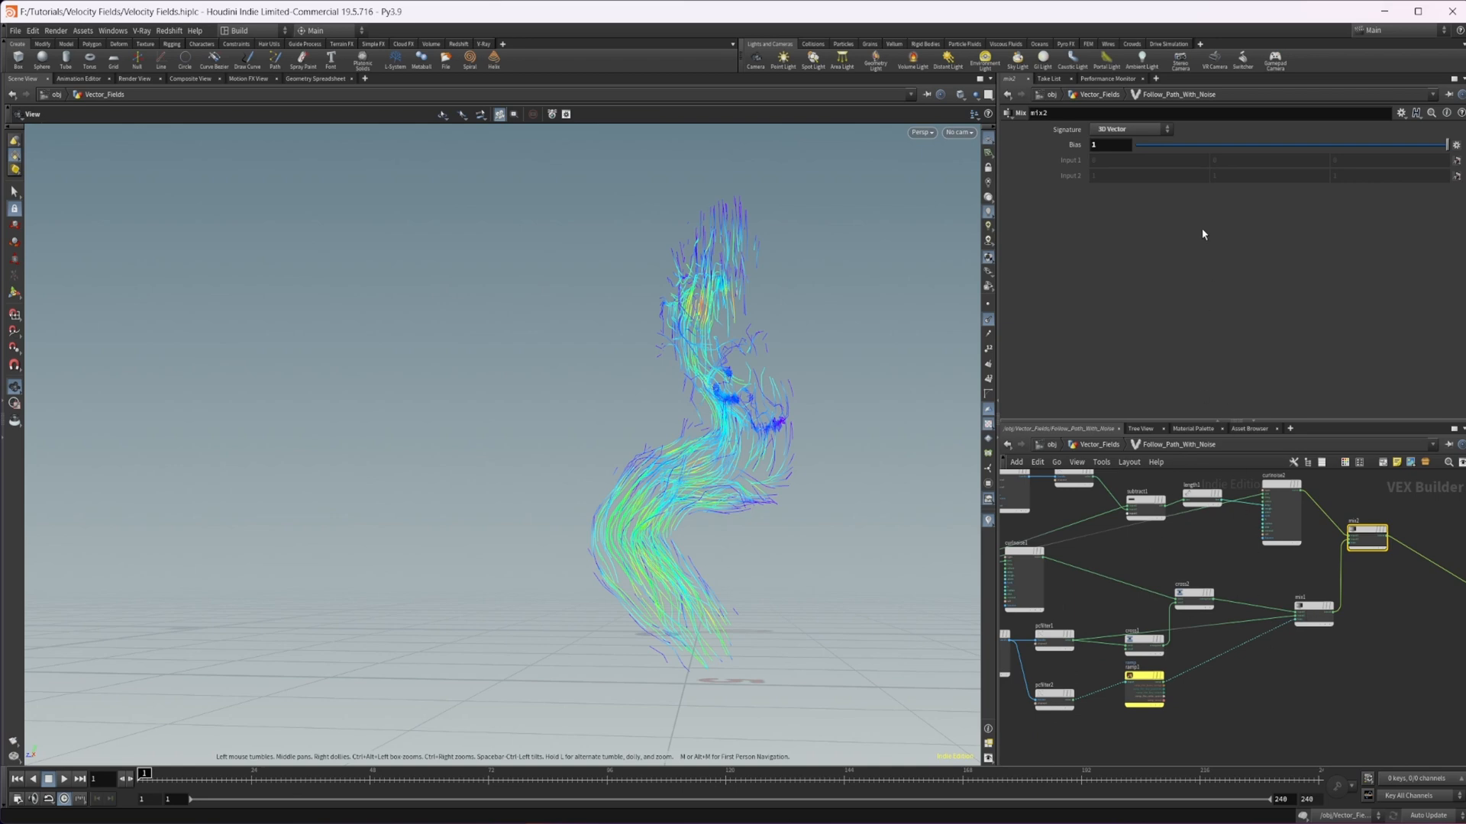
mouse_move(1205, 152)
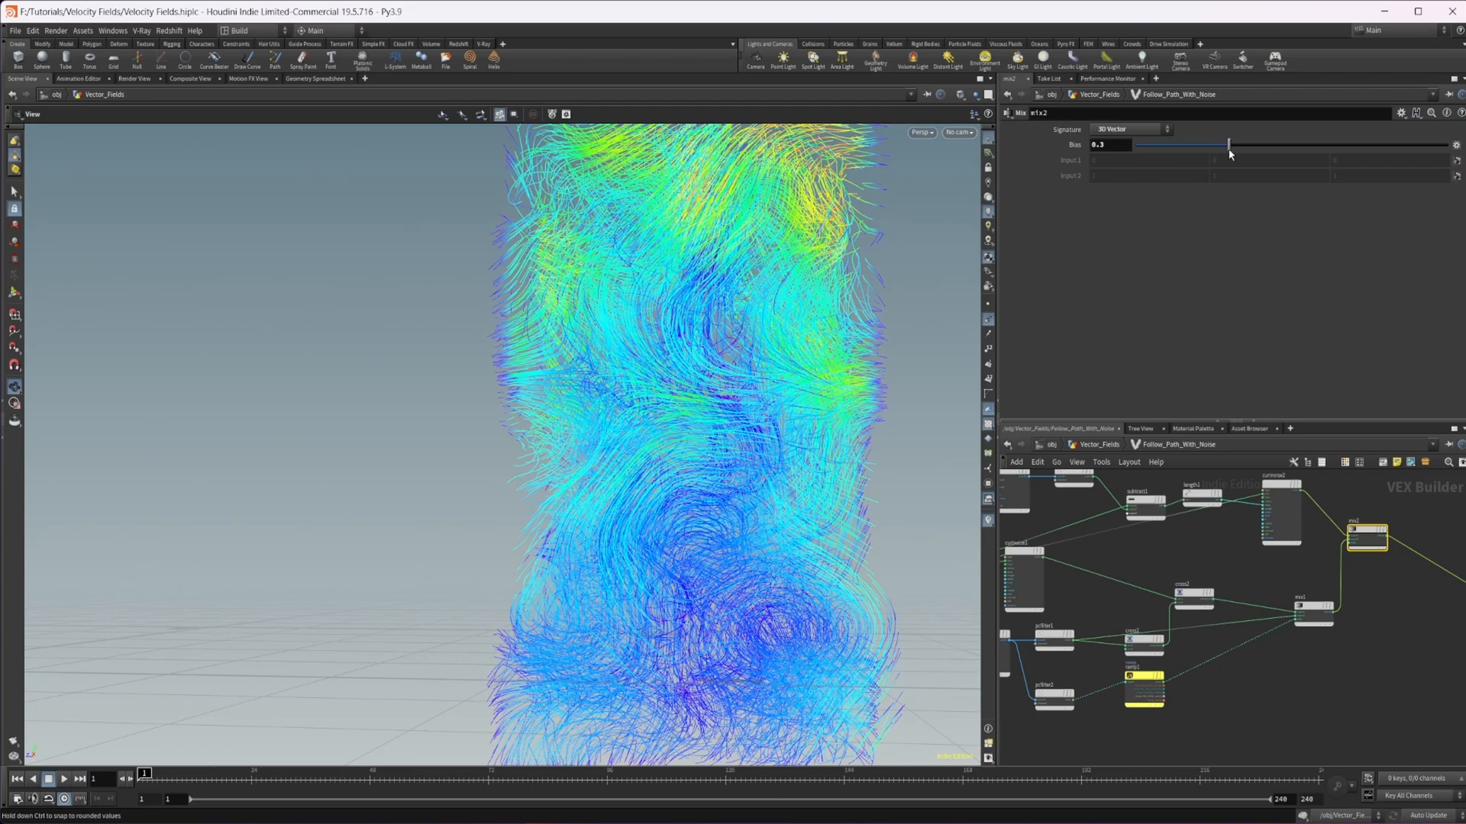
drag(1229, 144, 1339, 143)
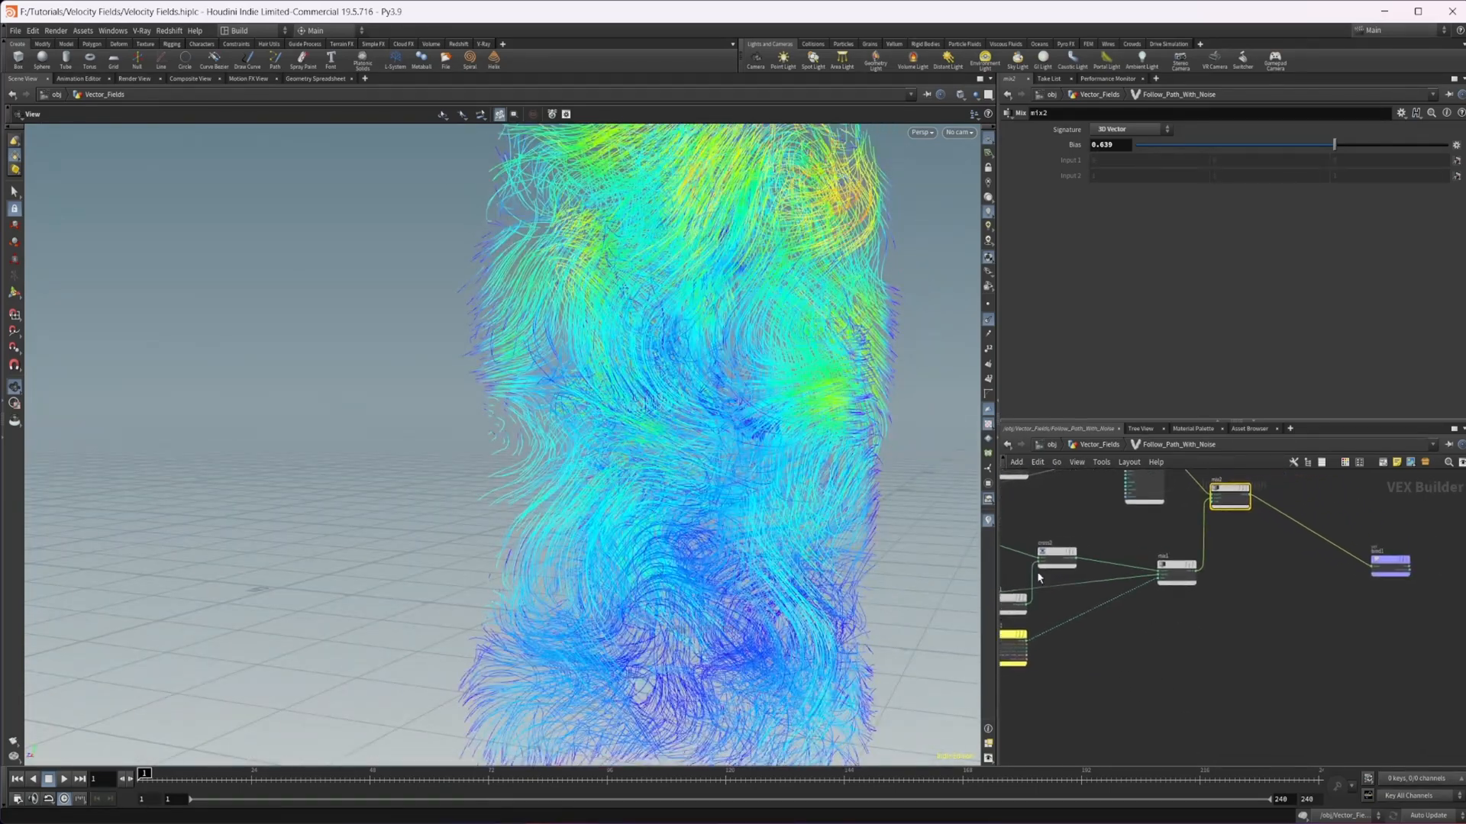
drag(1334, 145, 1386, 145)
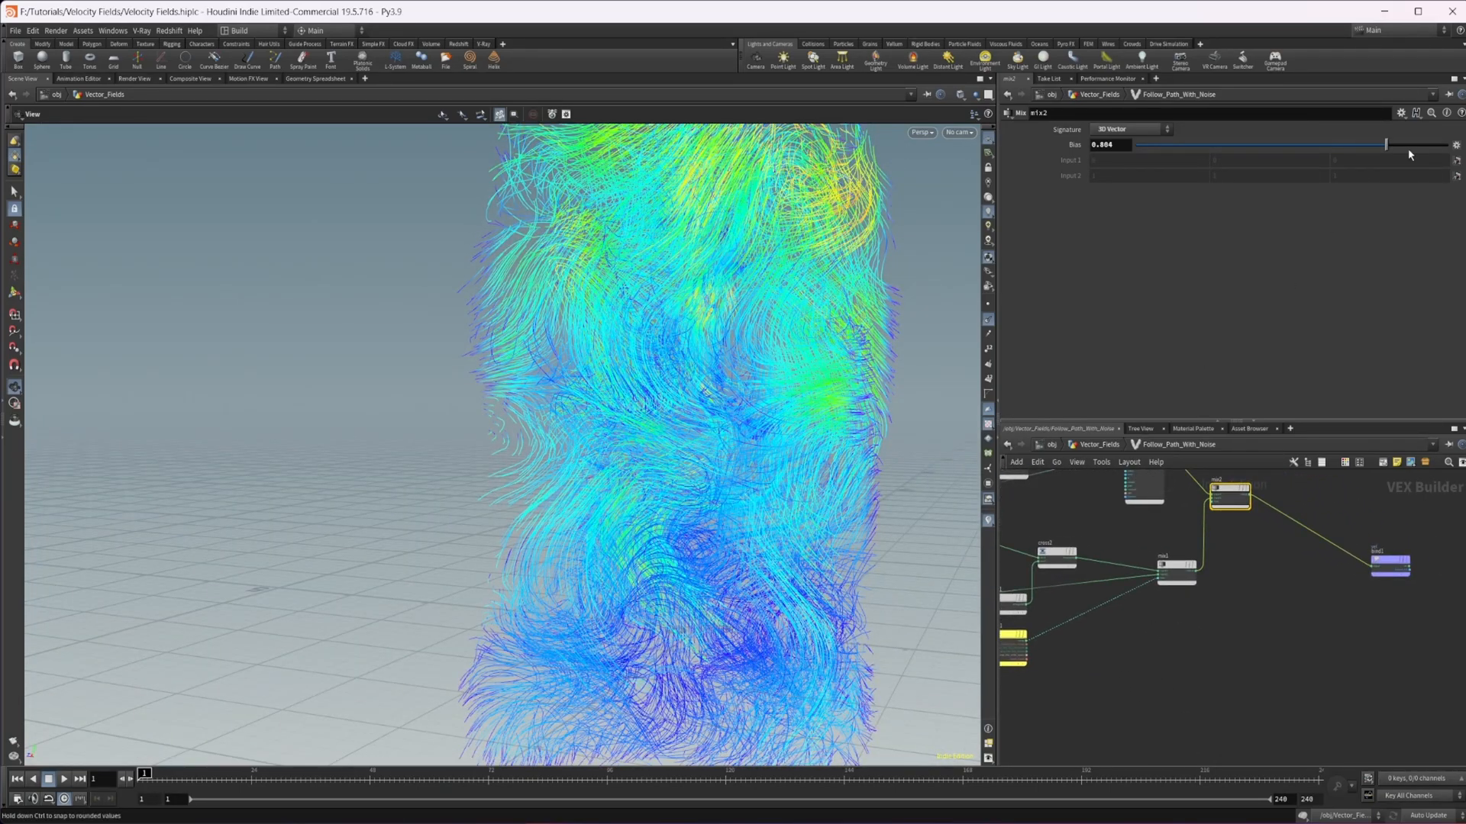
drag(1386, 143, 1384, 144)
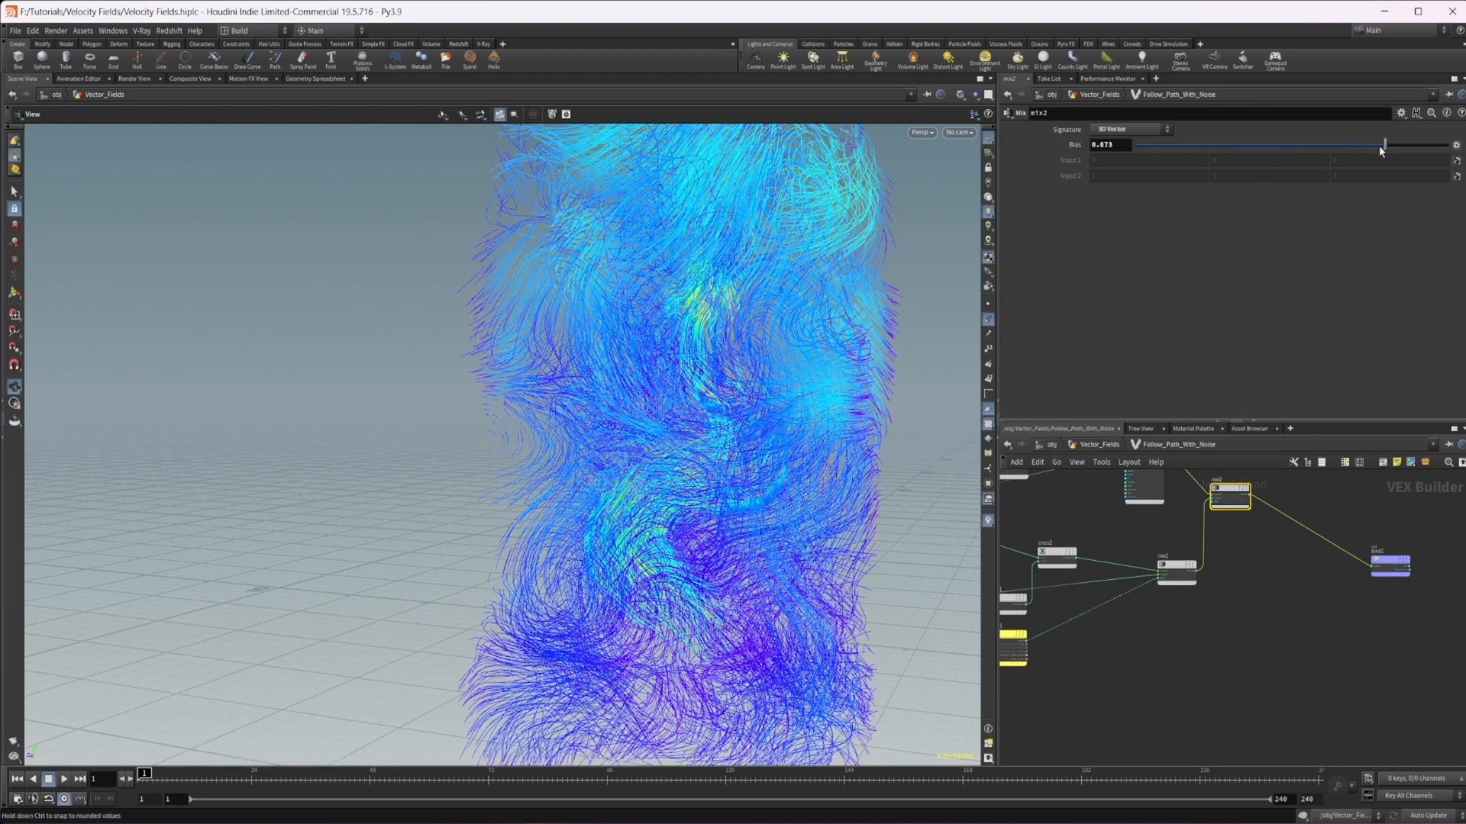
drag(1383, 144, 1344, 143)
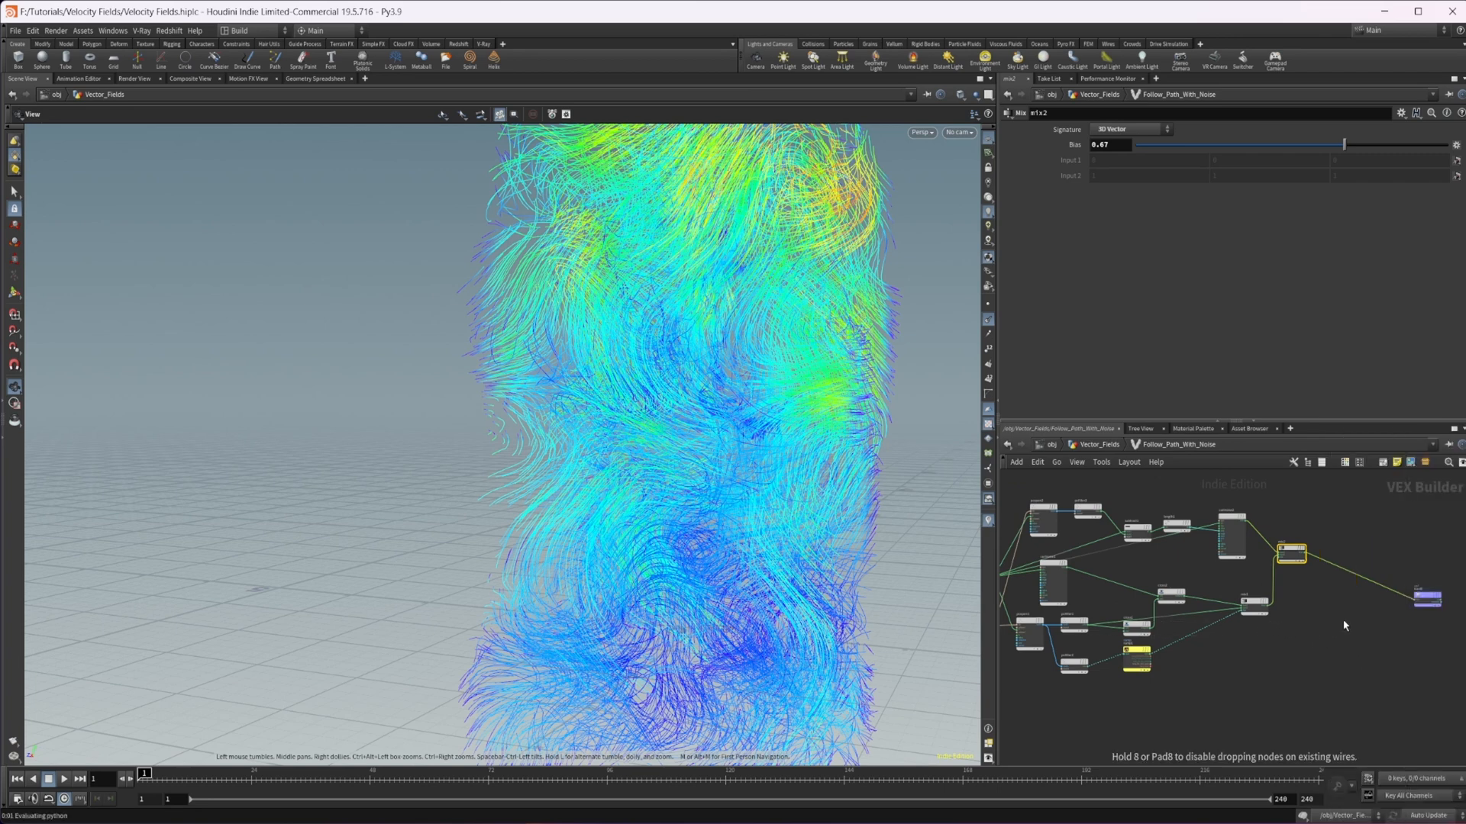
mouse_move(1284, 678)
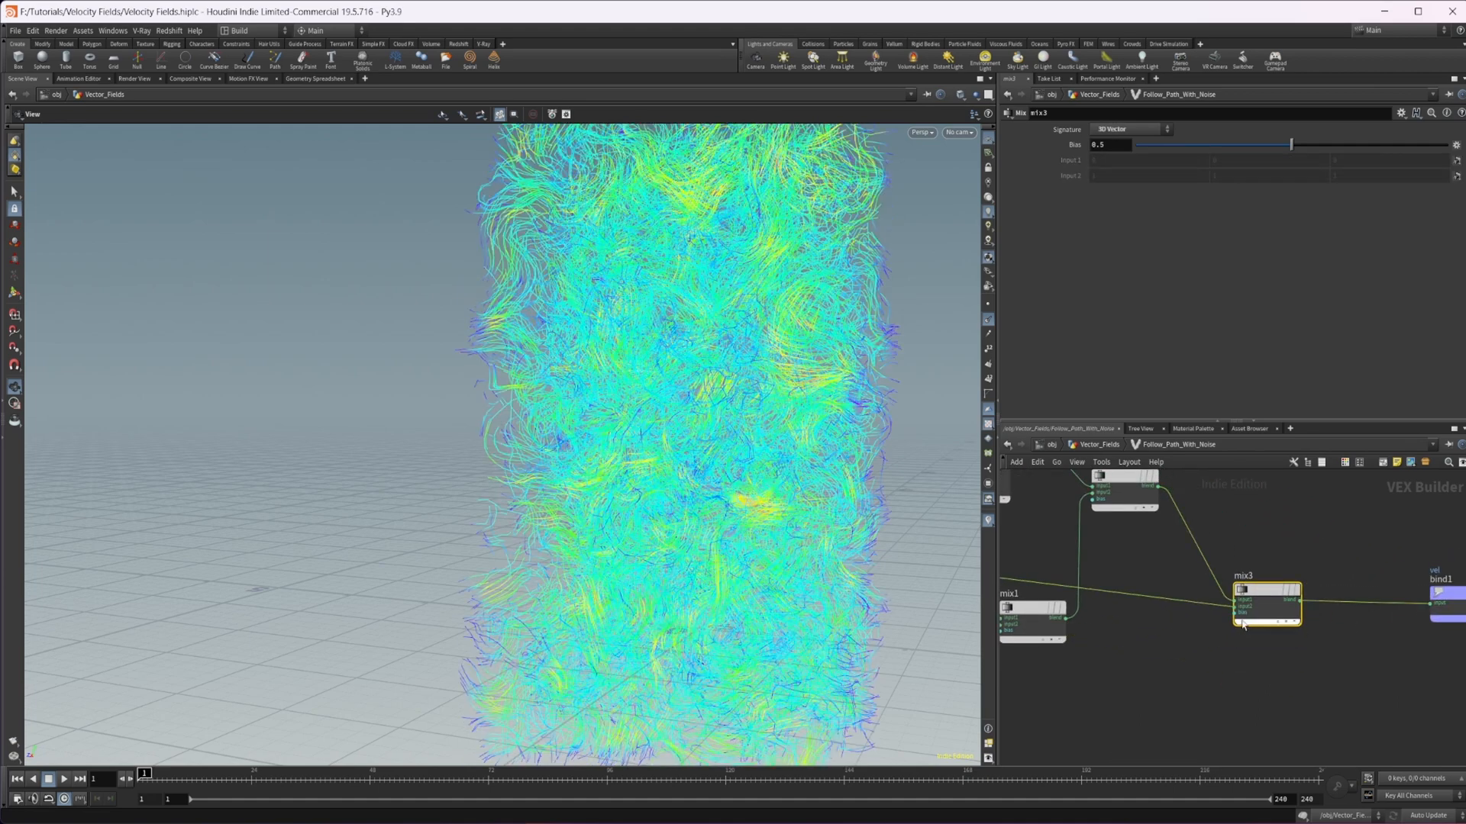
Drag mix3's Bias through several values, ending near 0.065
drag(1290, 143, 1215, 144)
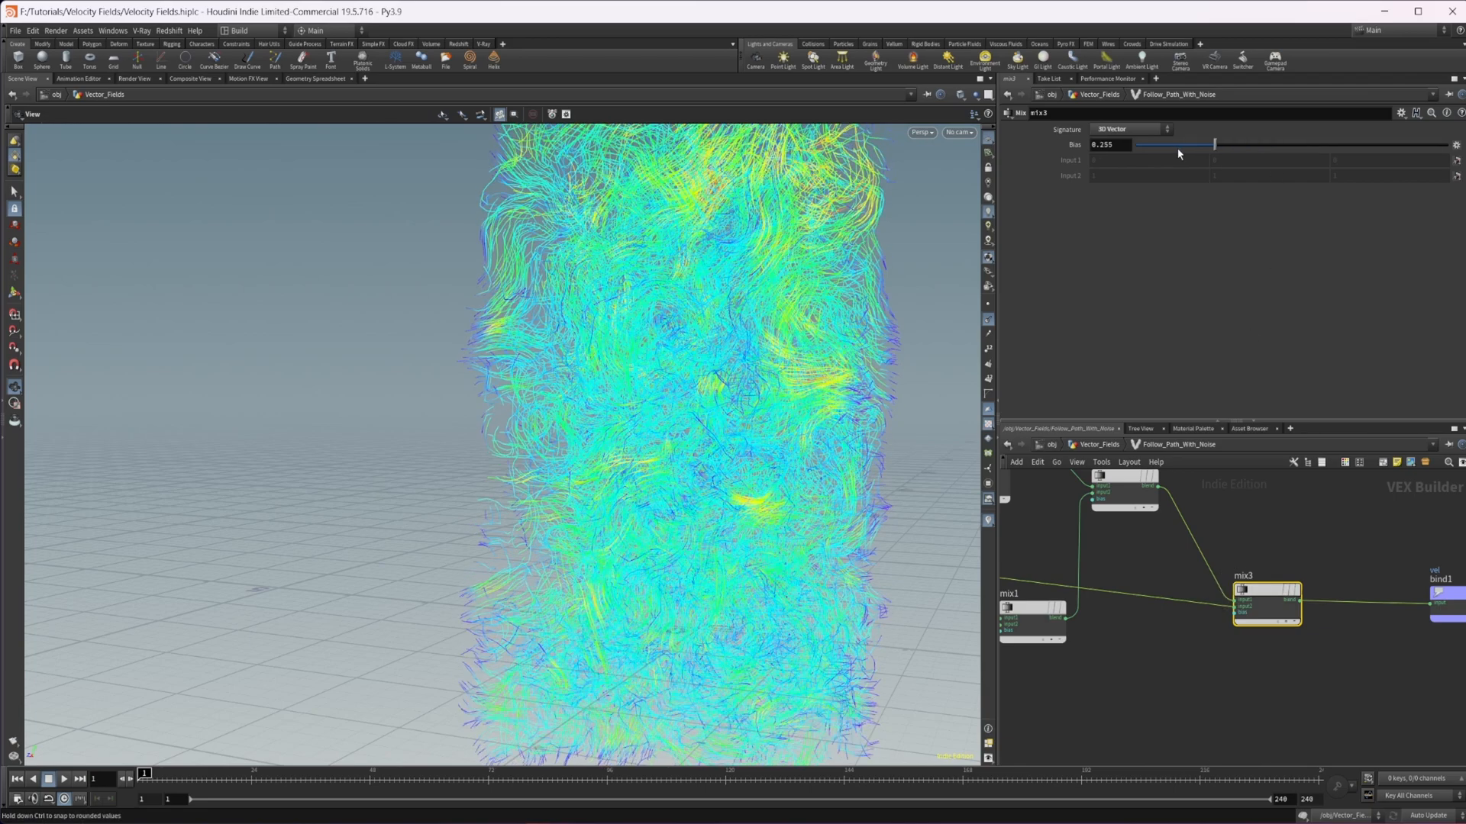
drag(1215, 143, 1308, 143)
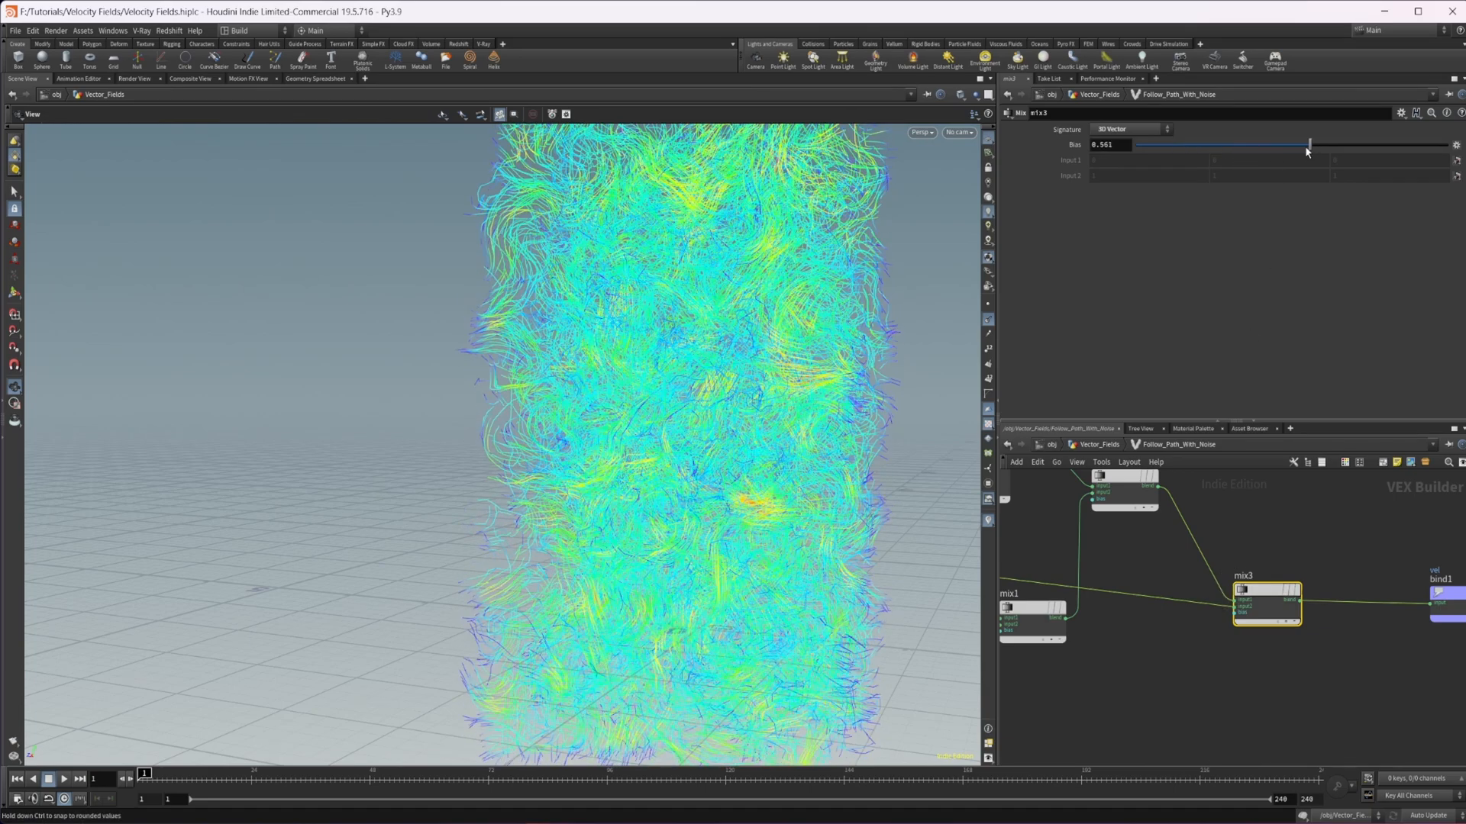
drag(1309, 143, 1154, 144)
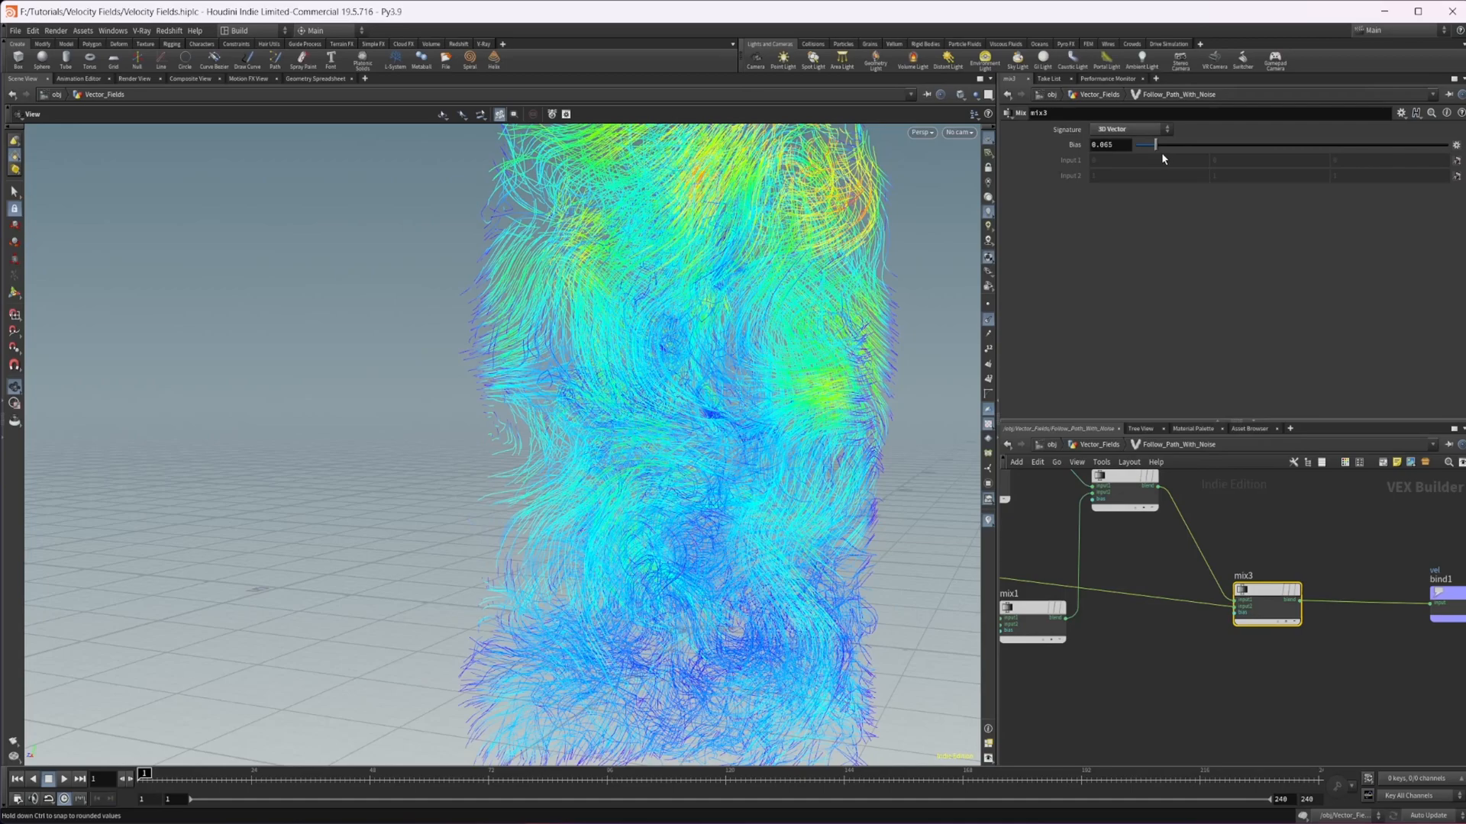
drag(1142, 144, 1170, 143)
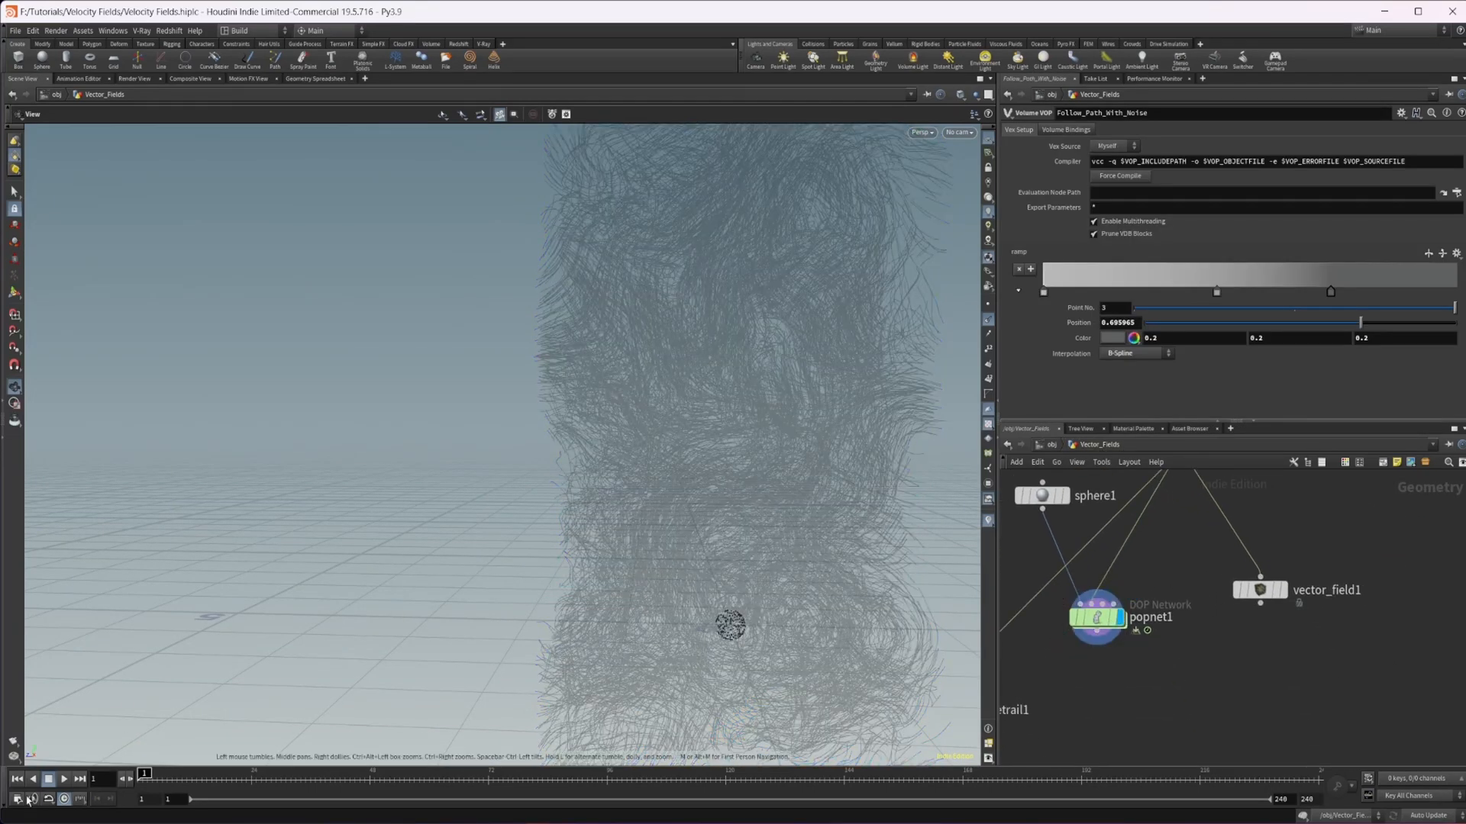
Play popnet1 so dark particles swirl upward through the turbulent field trails
click(47, 778)
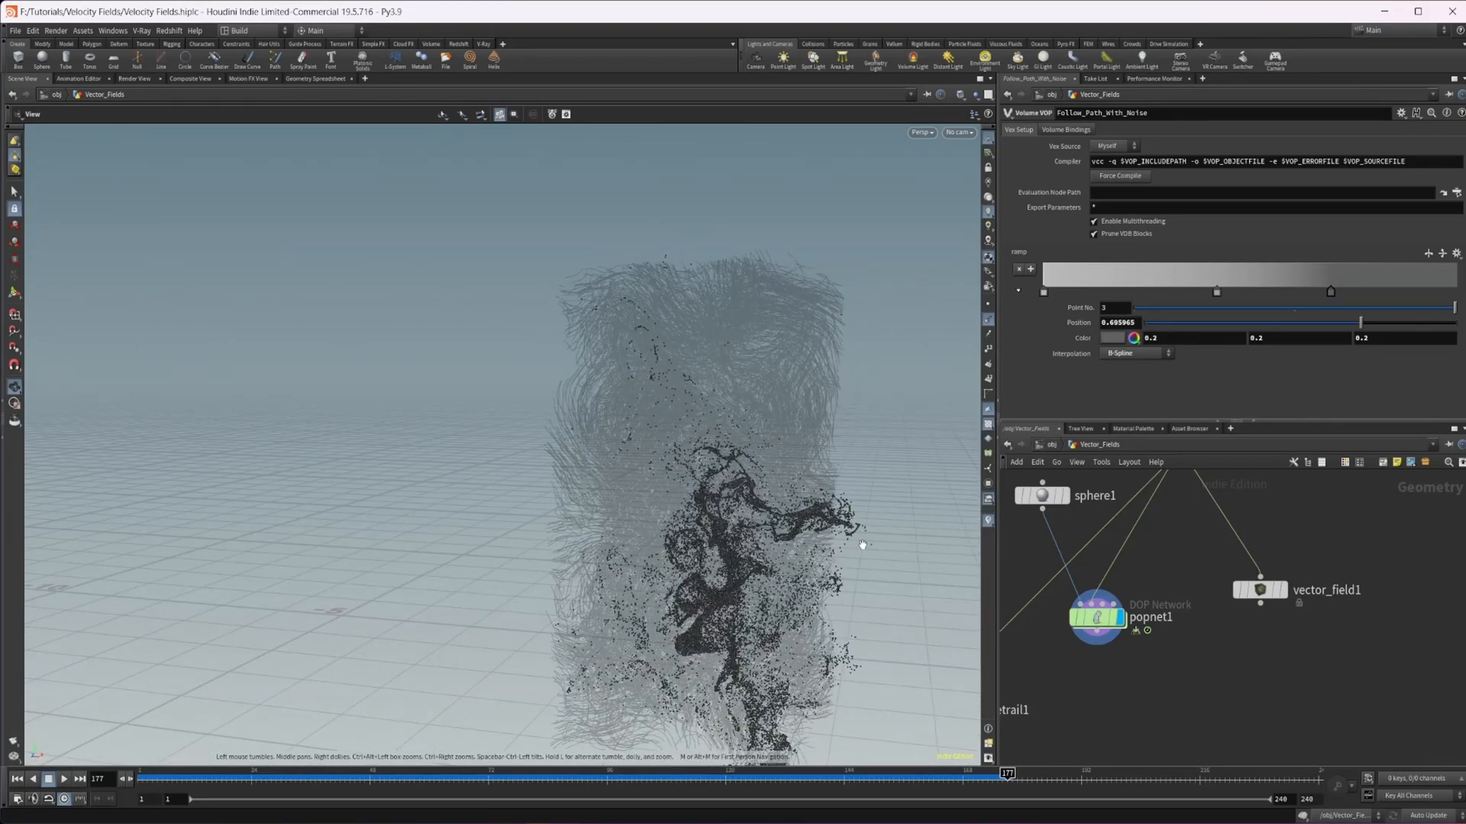
mouse_move(739, 644)
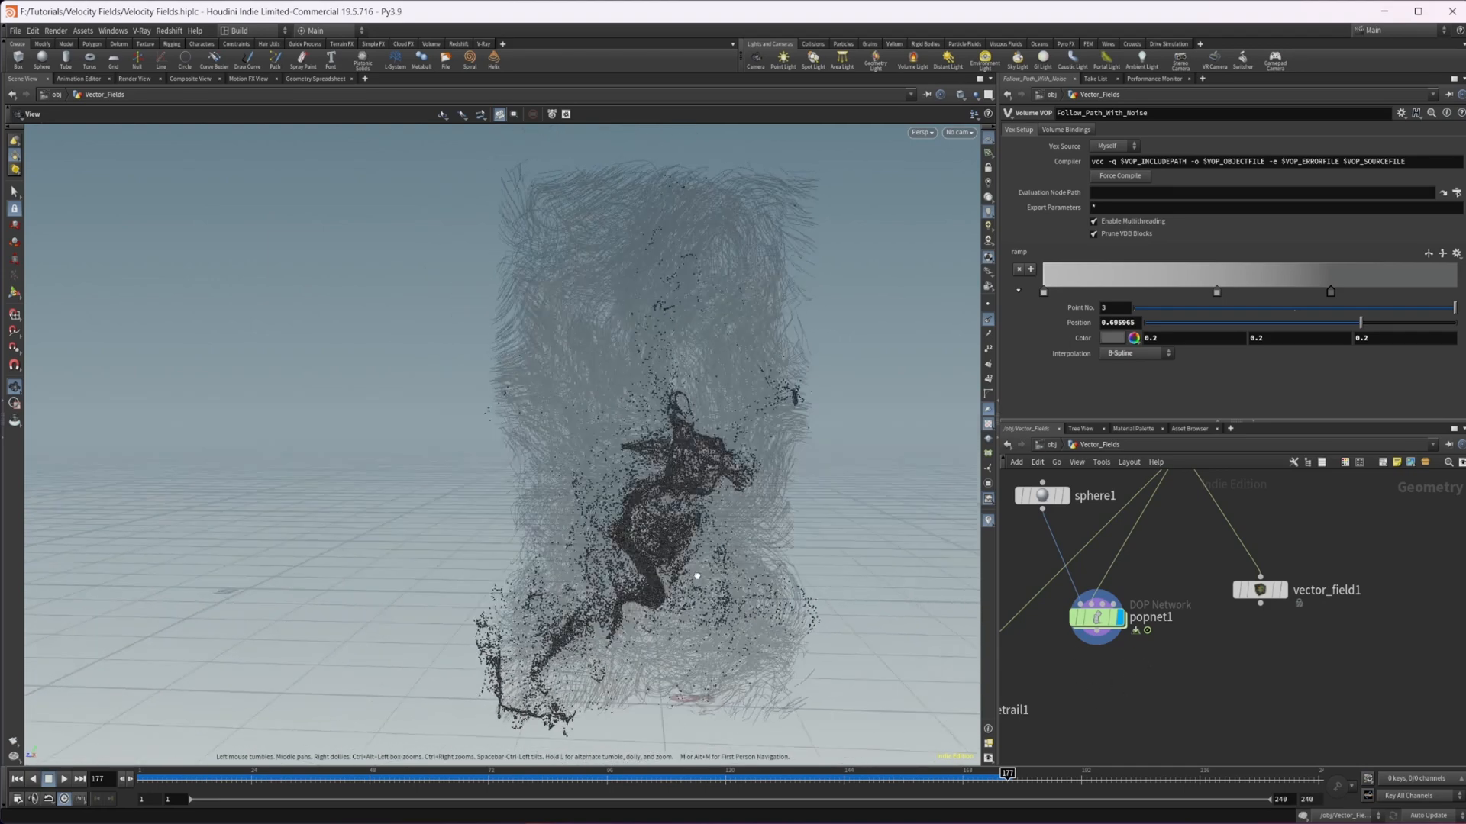
click(66, 778)
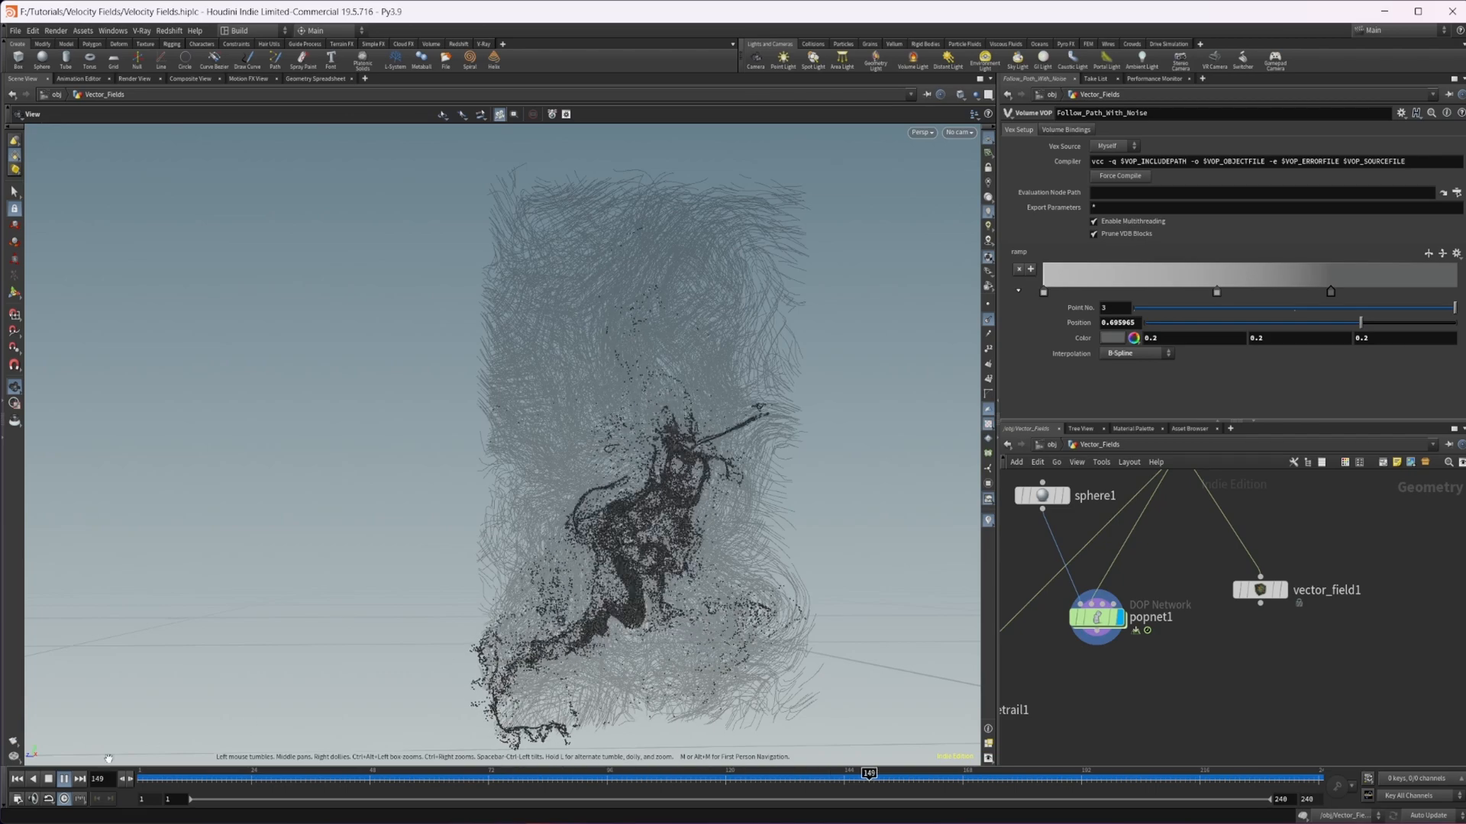
click(64, 779)
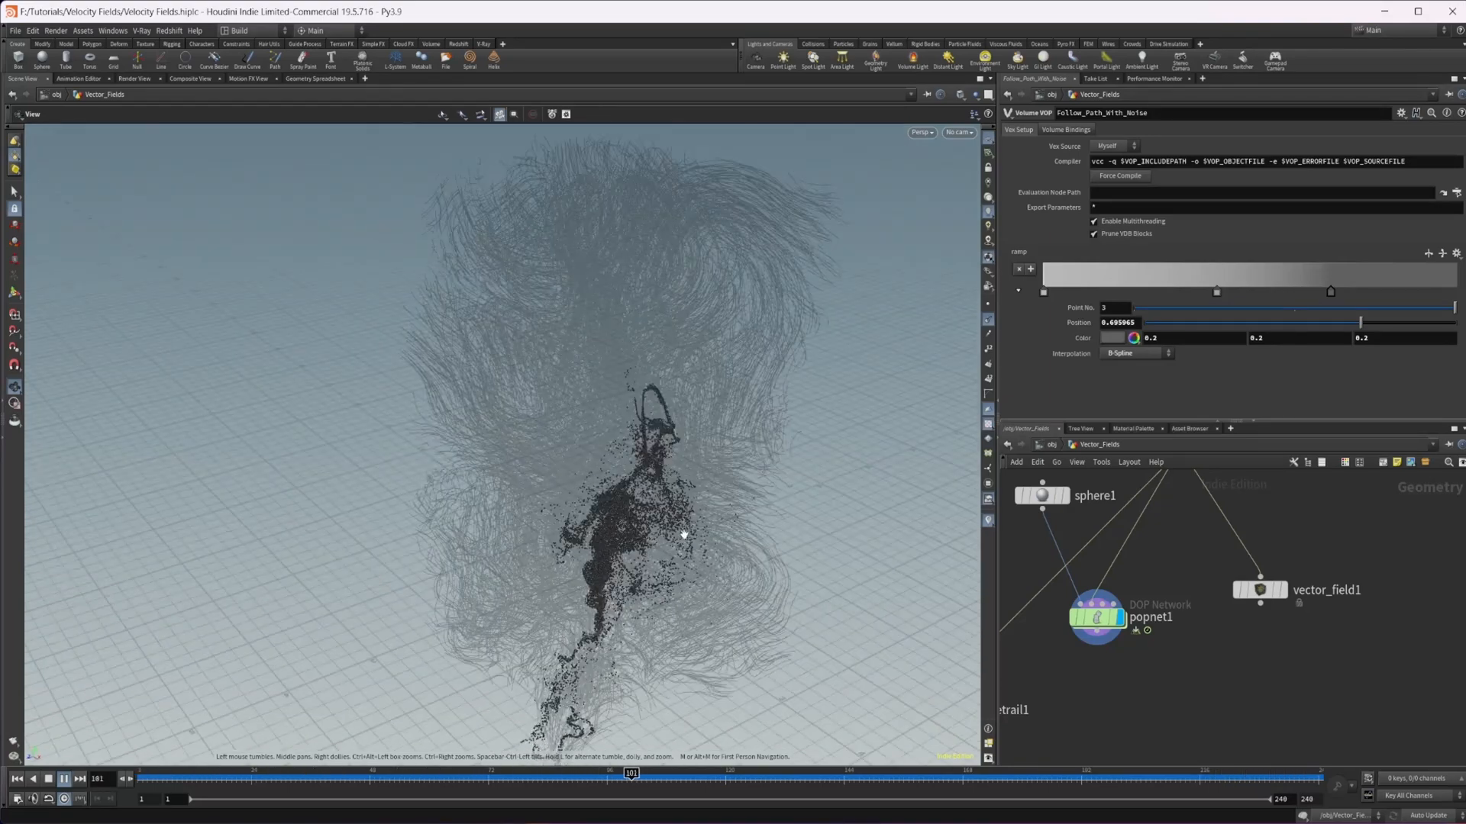
Reset the simulation to frame 1, replay it and pause around frame 186
click(66, 779)
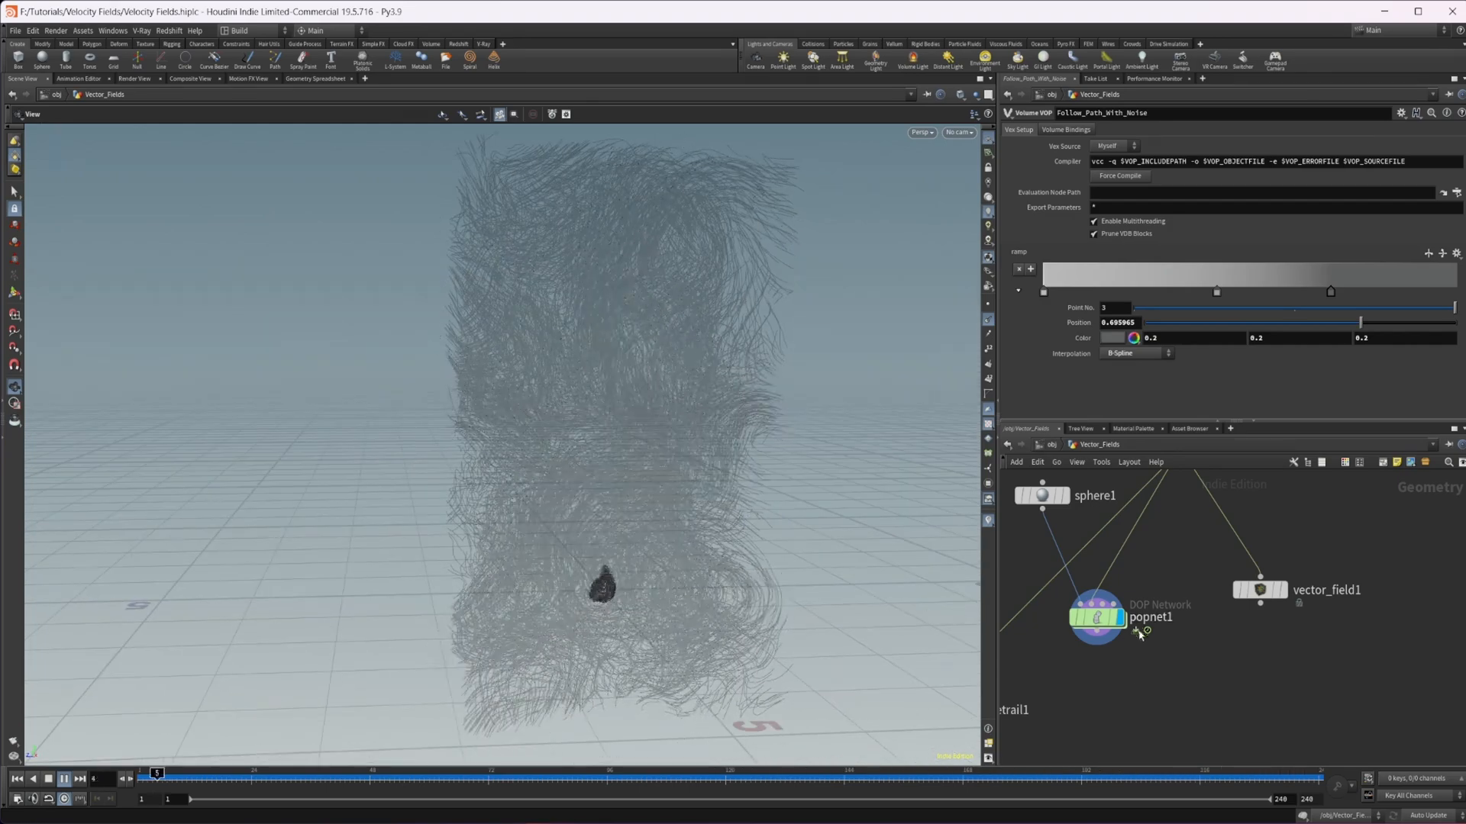
click(64, 779)
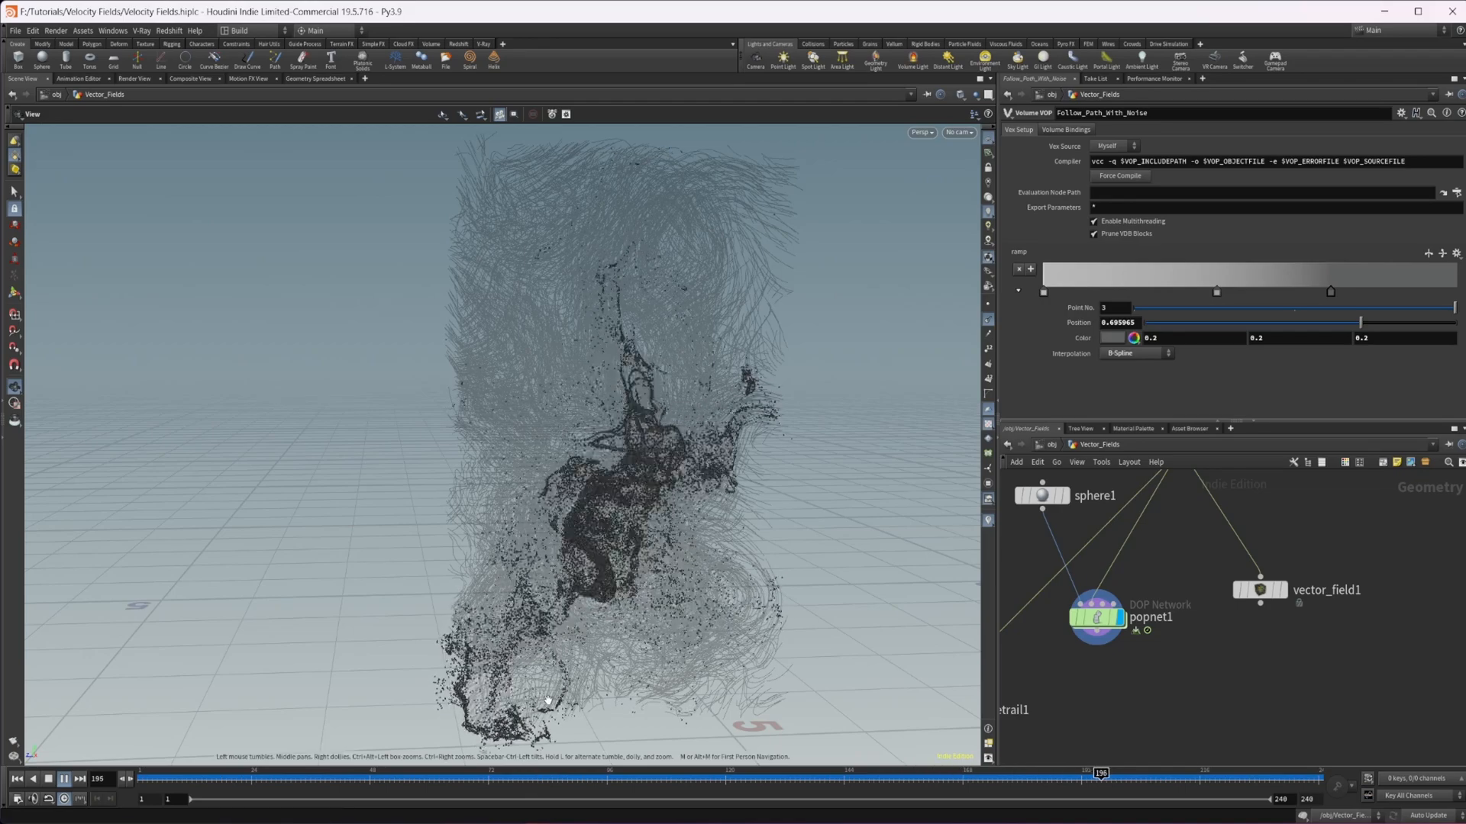
click(150, 773)
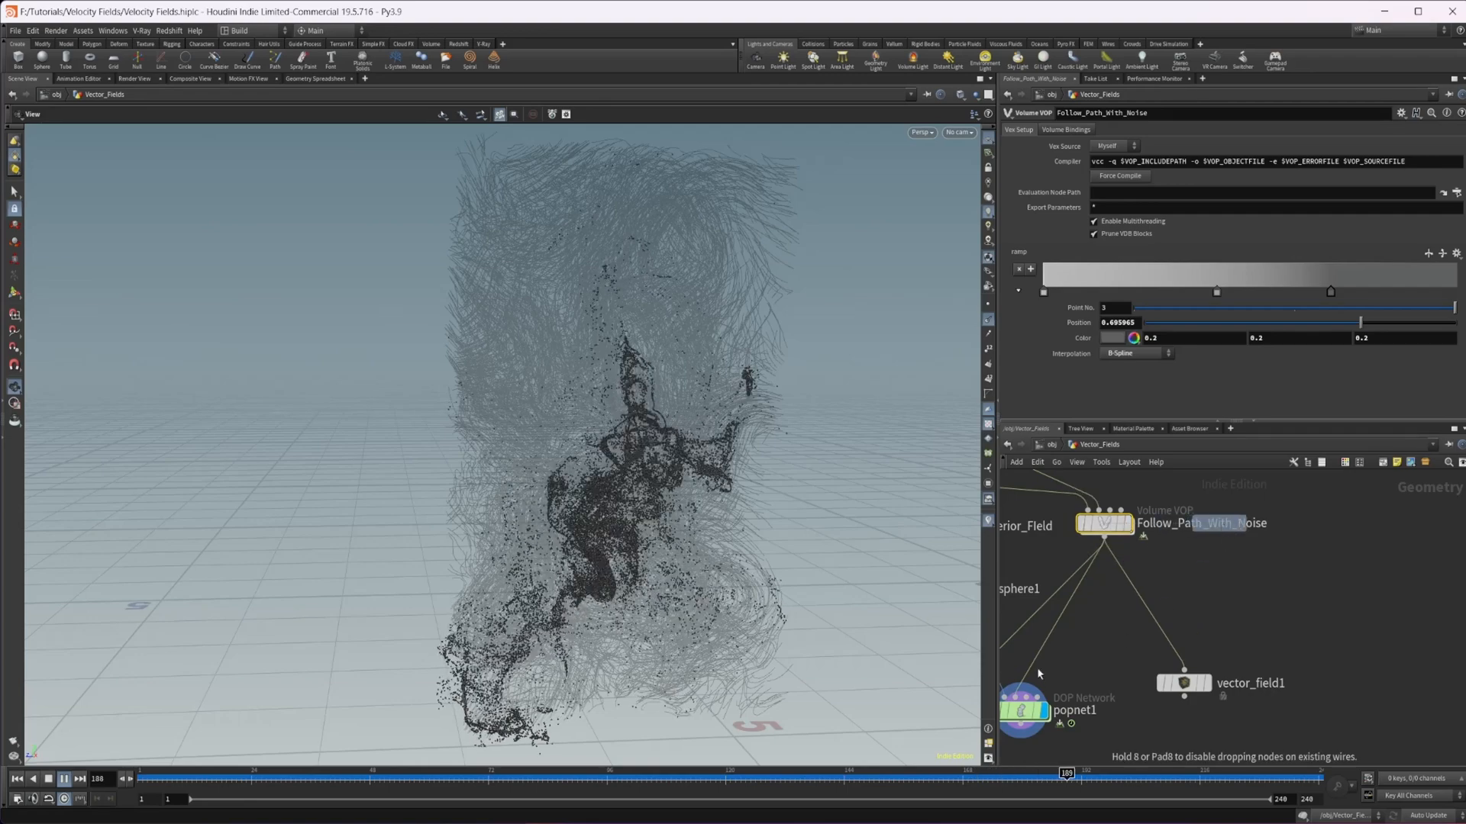
mouse_move(1003, 678)
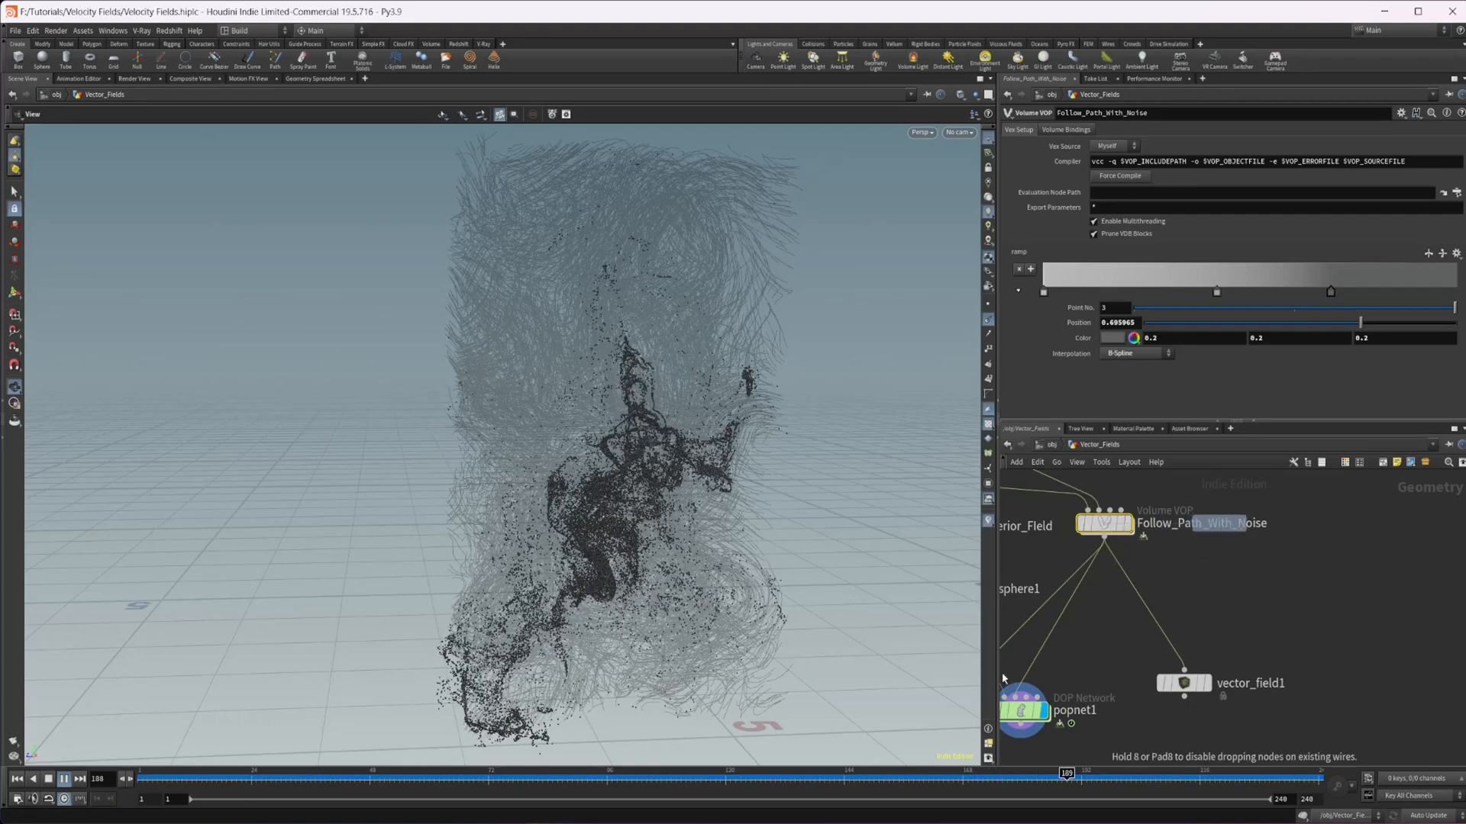